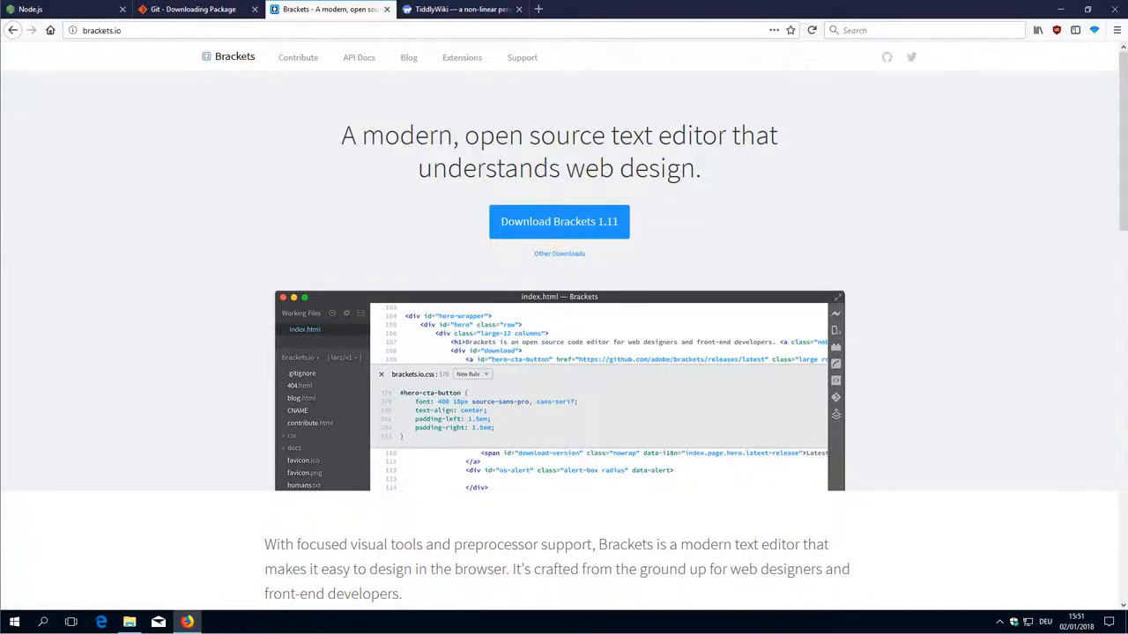
mouse_move(319, 166)
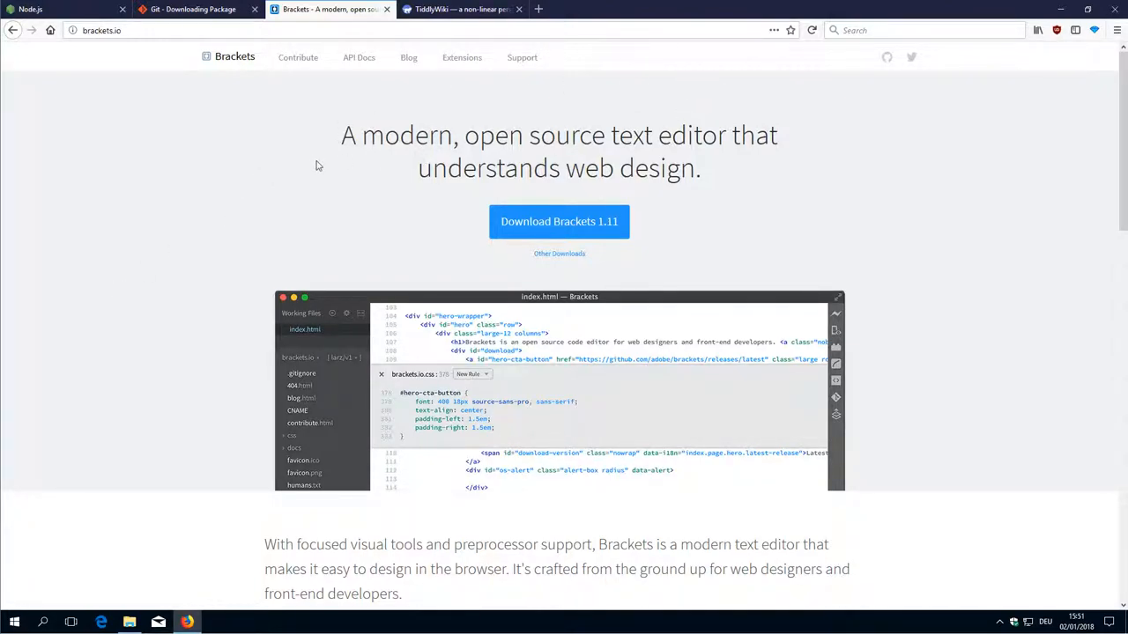
- Show the downloaded Brackets.Release.1.11.msi installer in its Downloads folder
left_click(130, 620)
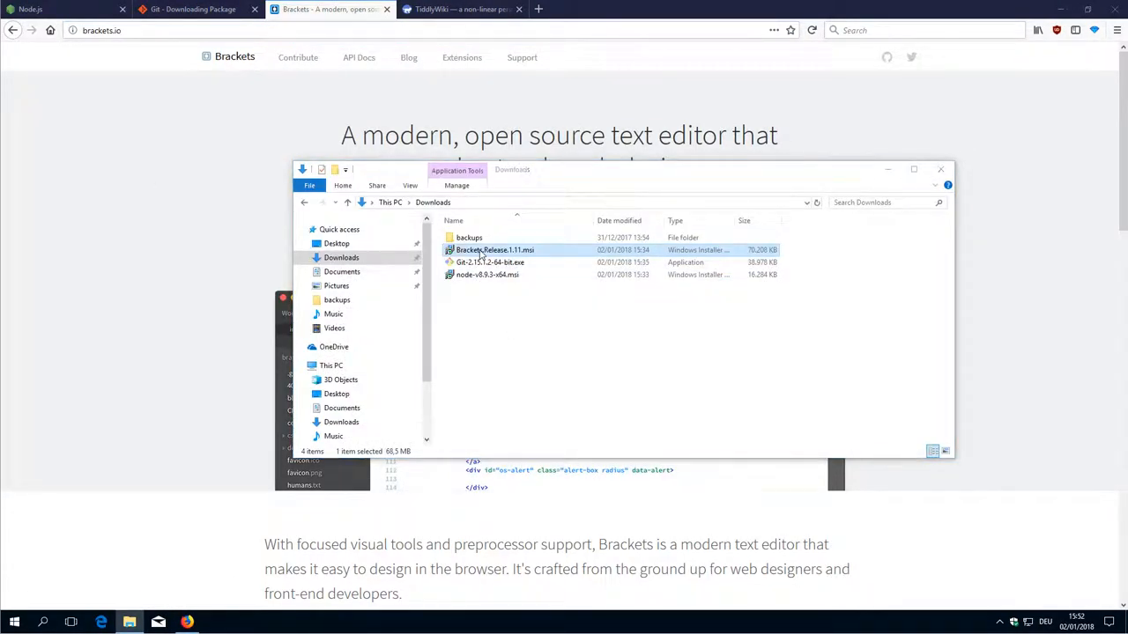
- Launch the Brackets .msi, keep the PATH option and default destination folder, and start installing
double_click(485, 251)
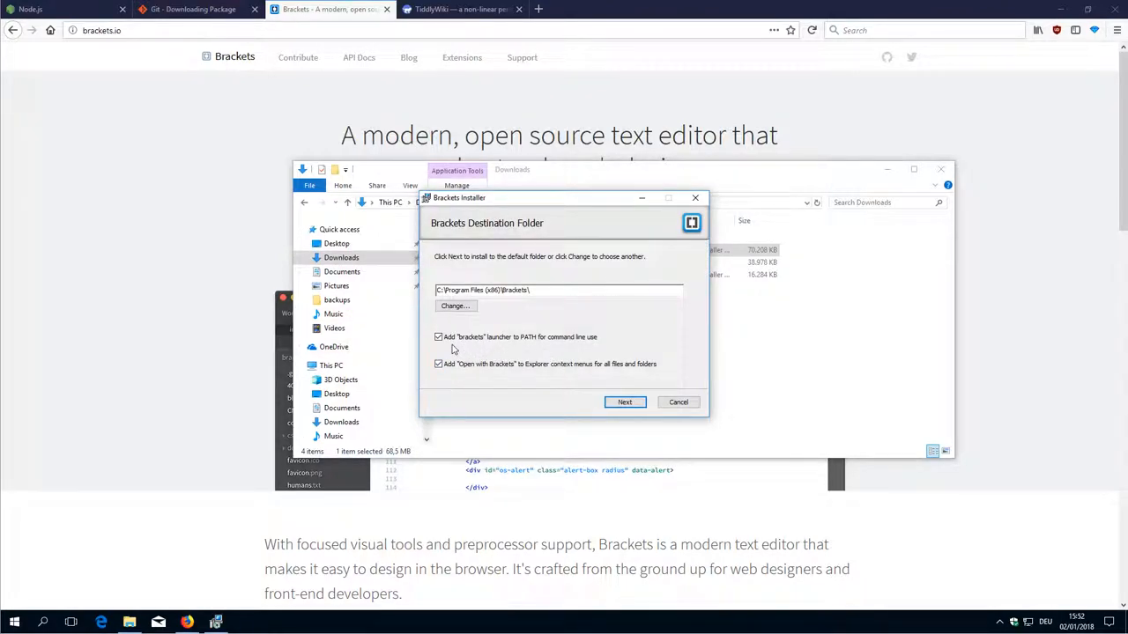
left_click(436, 337)
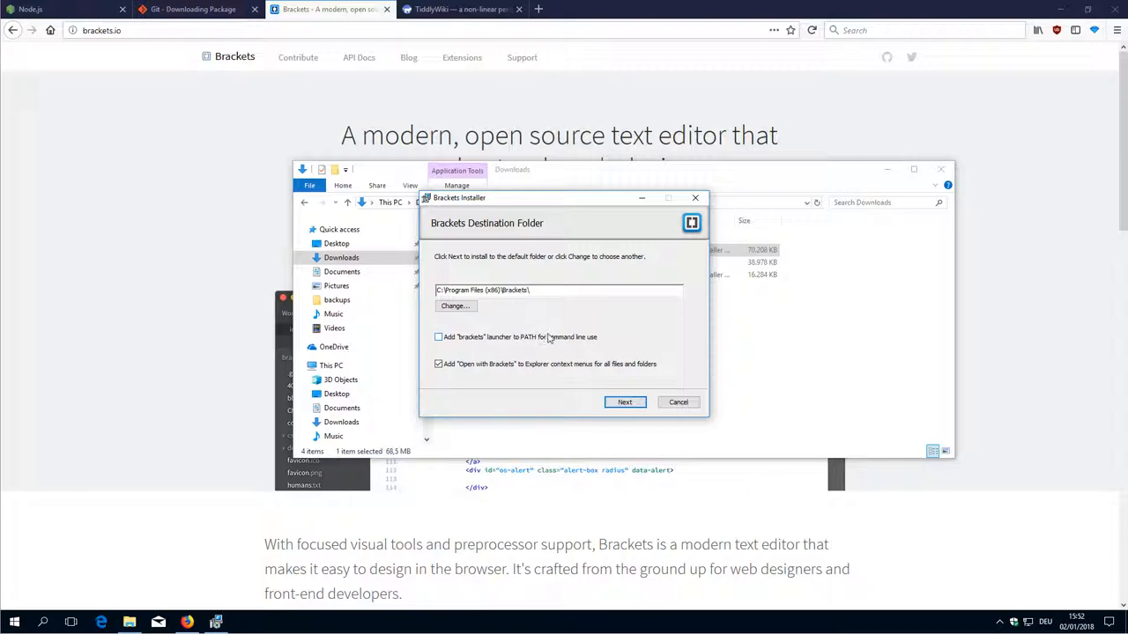
left_click(437, 337)
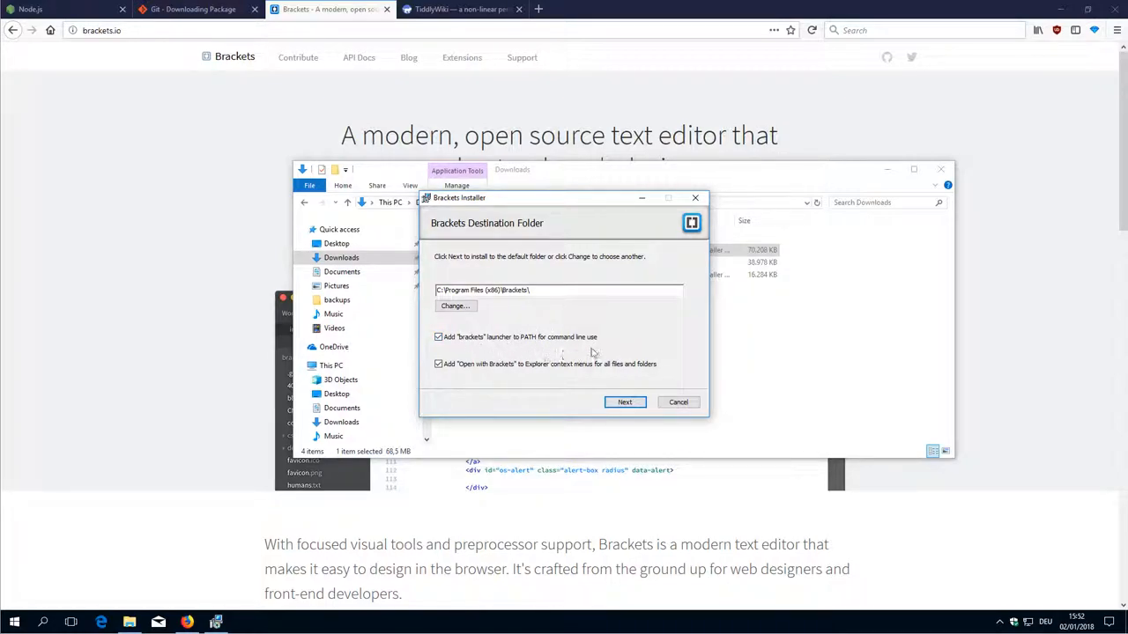
left_click(623, 402)
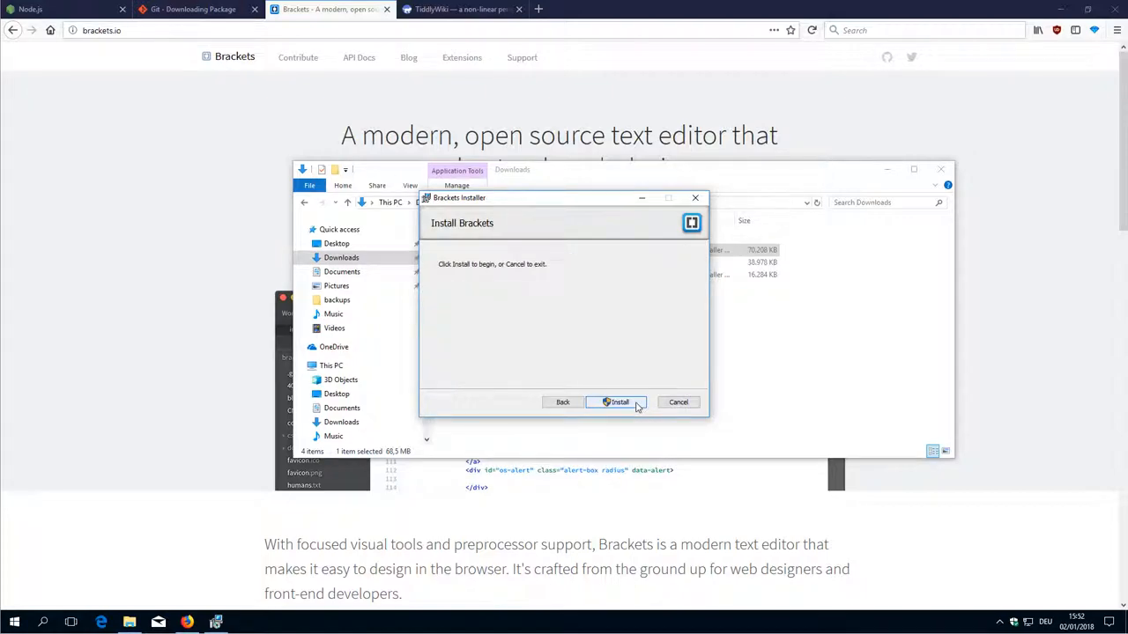
left_click(617, 402)
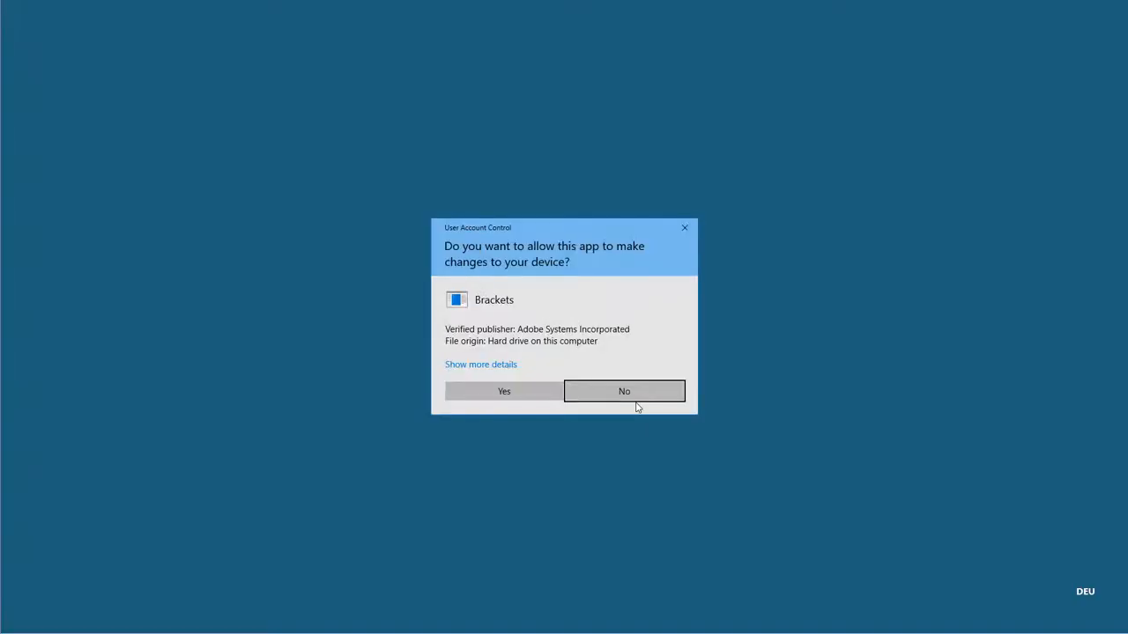
- Allow the installer through User Account Control and finish the completed installation
left_click(503, 392)
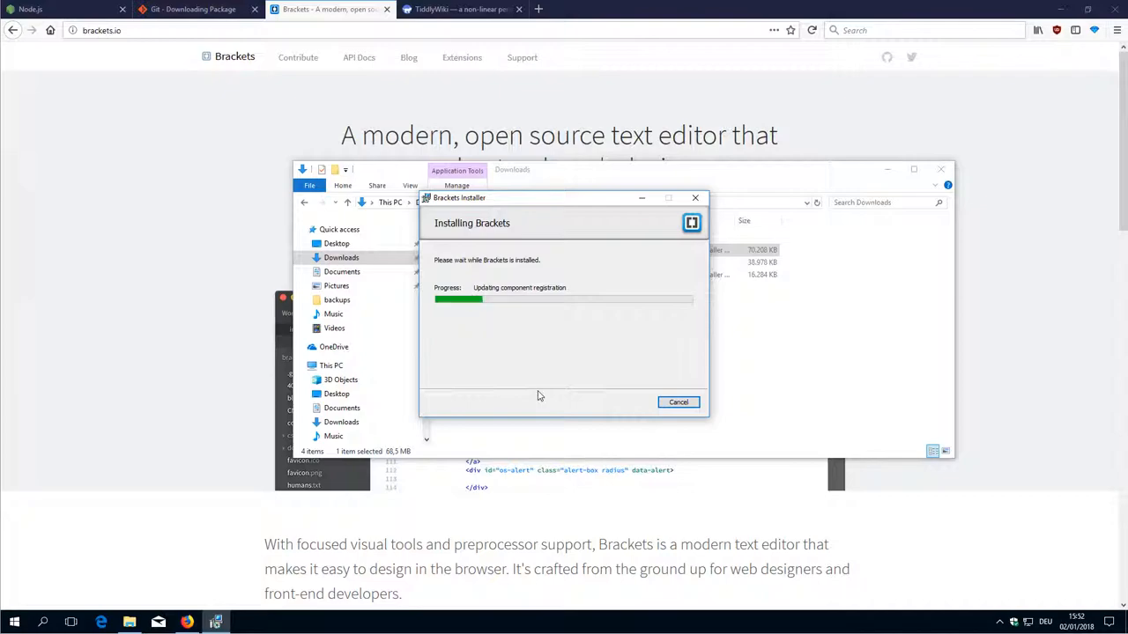
mouse_move(687, 324)
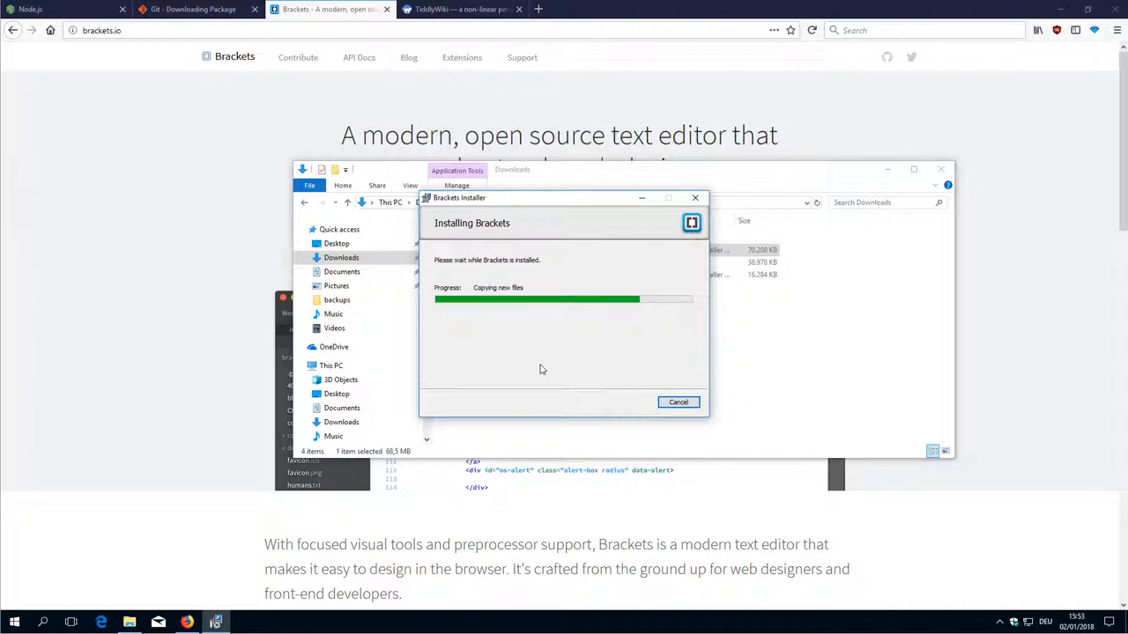
mouse_move(562, 358)
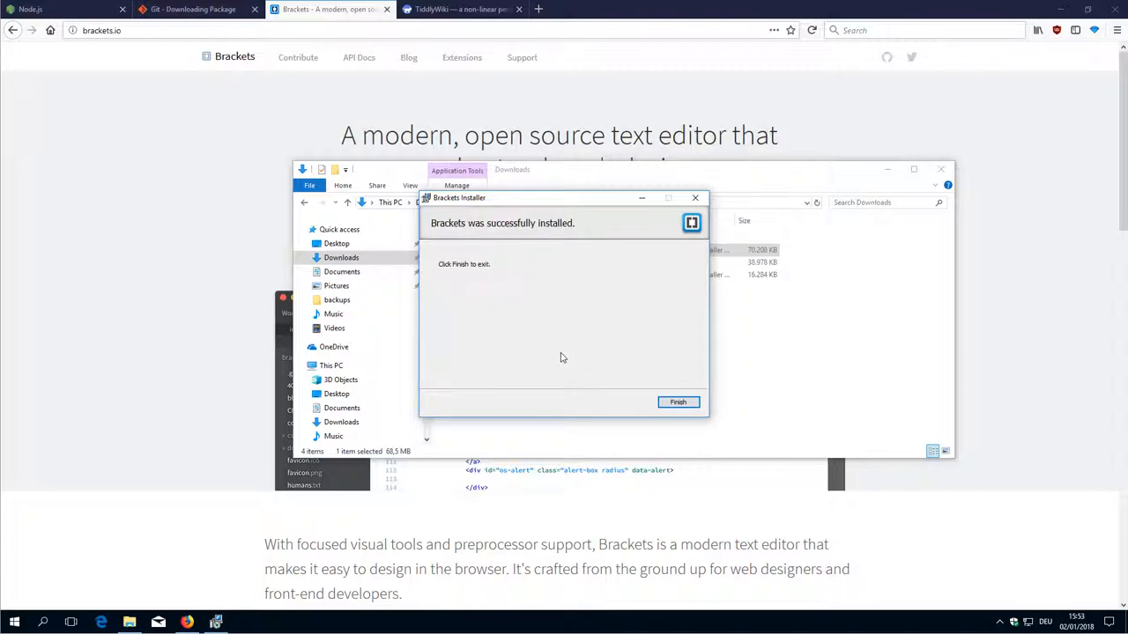
left_click(677, 401)
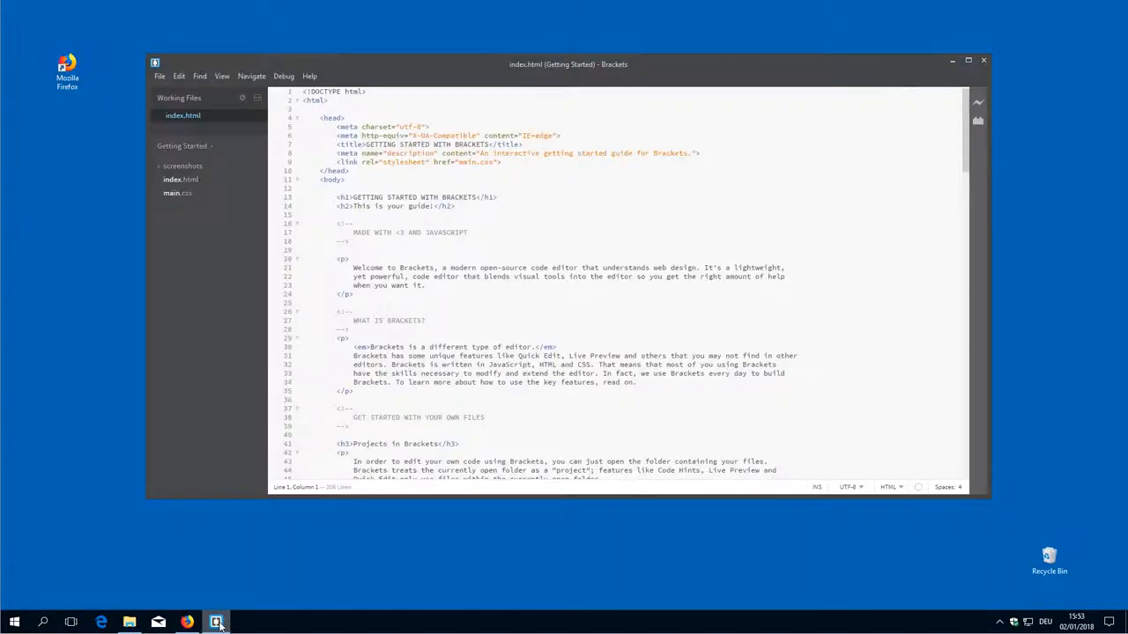
- Allow Node.js network access in the Windows Defender Firewall alert and dismiss the Health Report notice
right_click(216, 621)
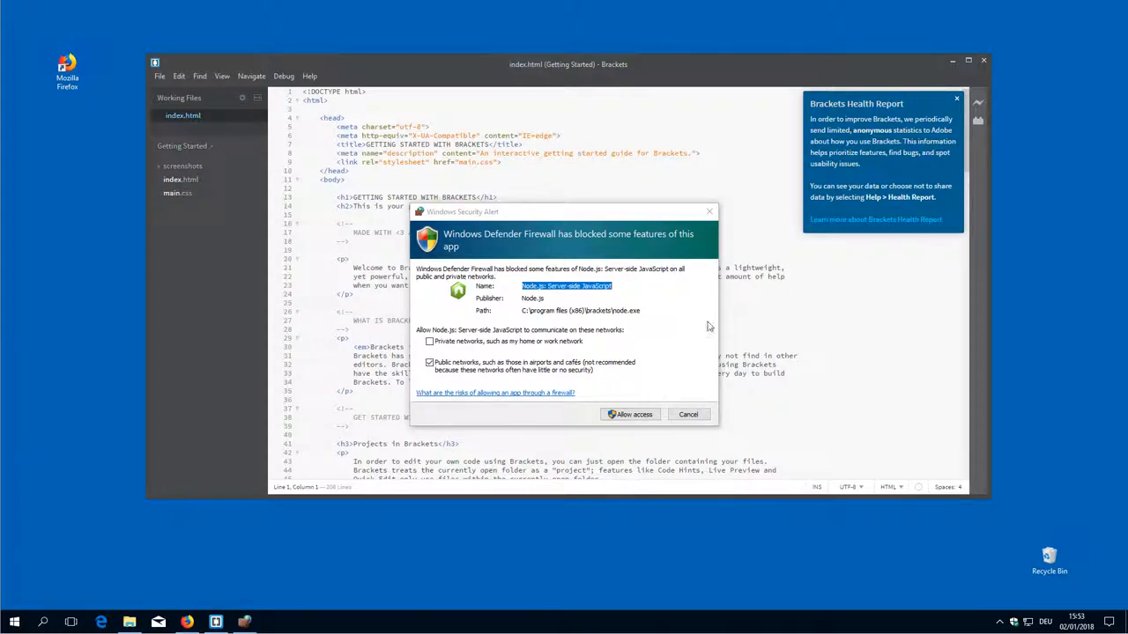
mouse_move(592, 219)
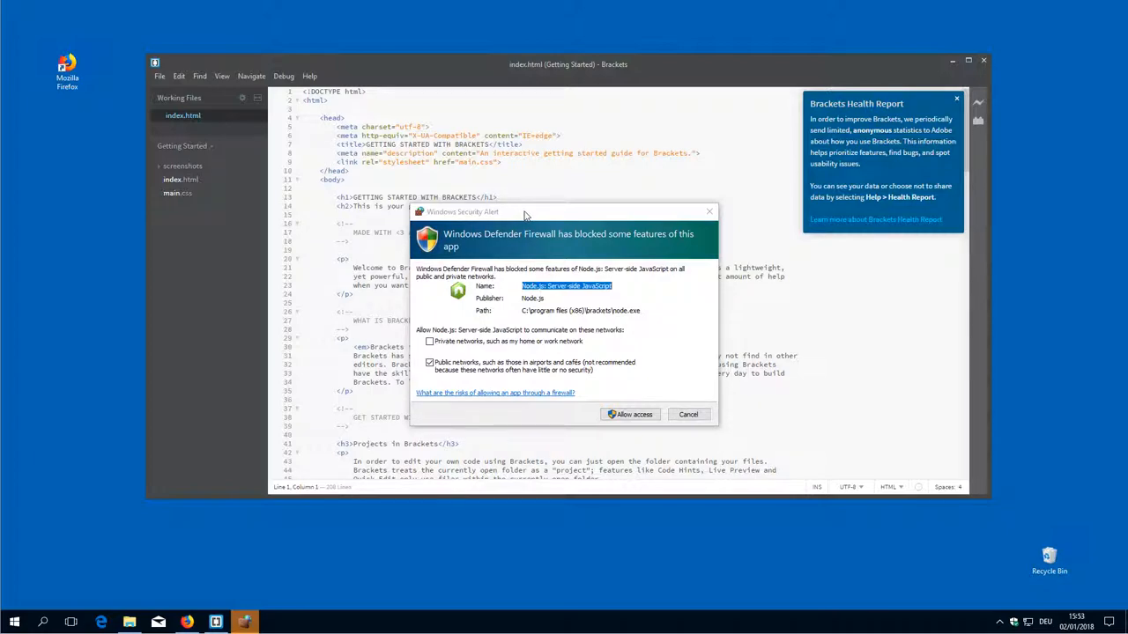
mouse_move(653, 396)
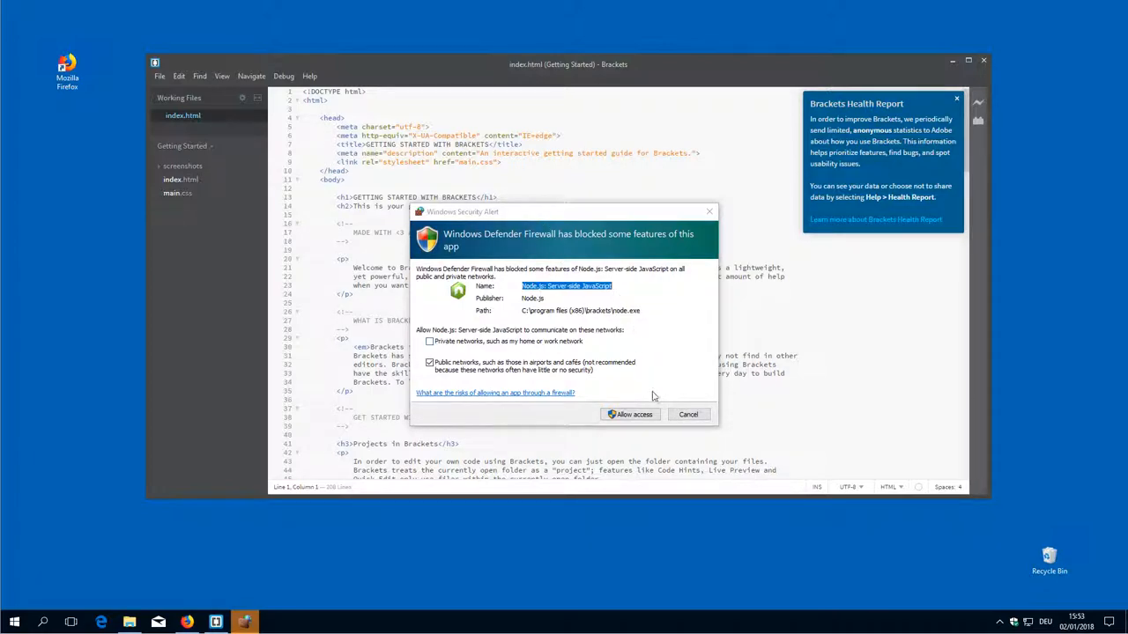
mouse_move(631, 414)
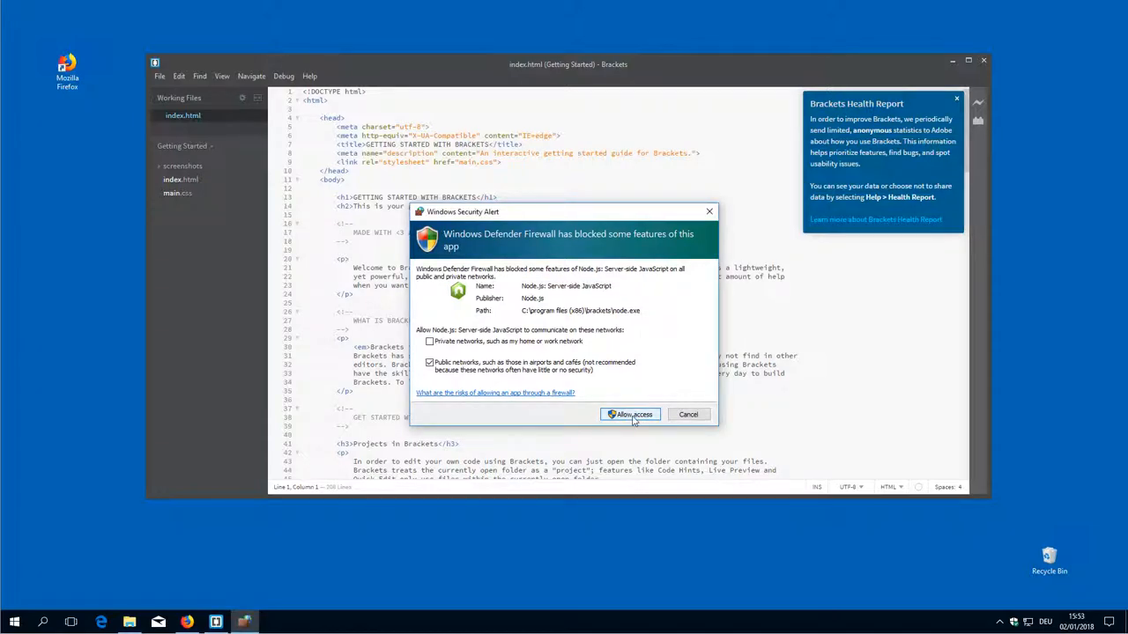
left_click(630, 414)
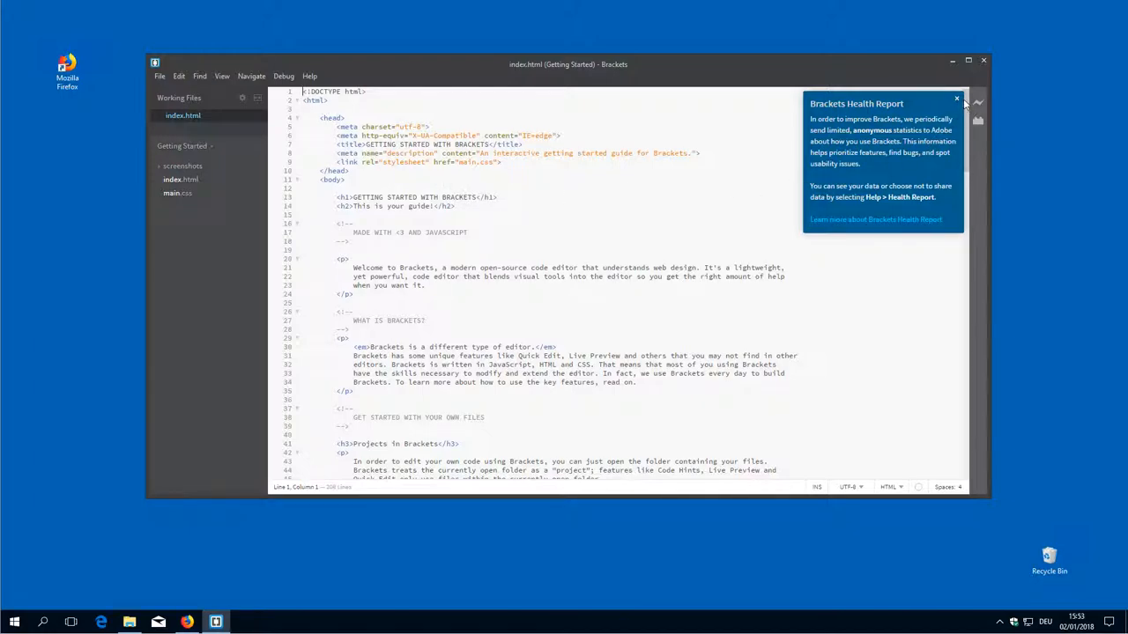
left_click(955, 92)
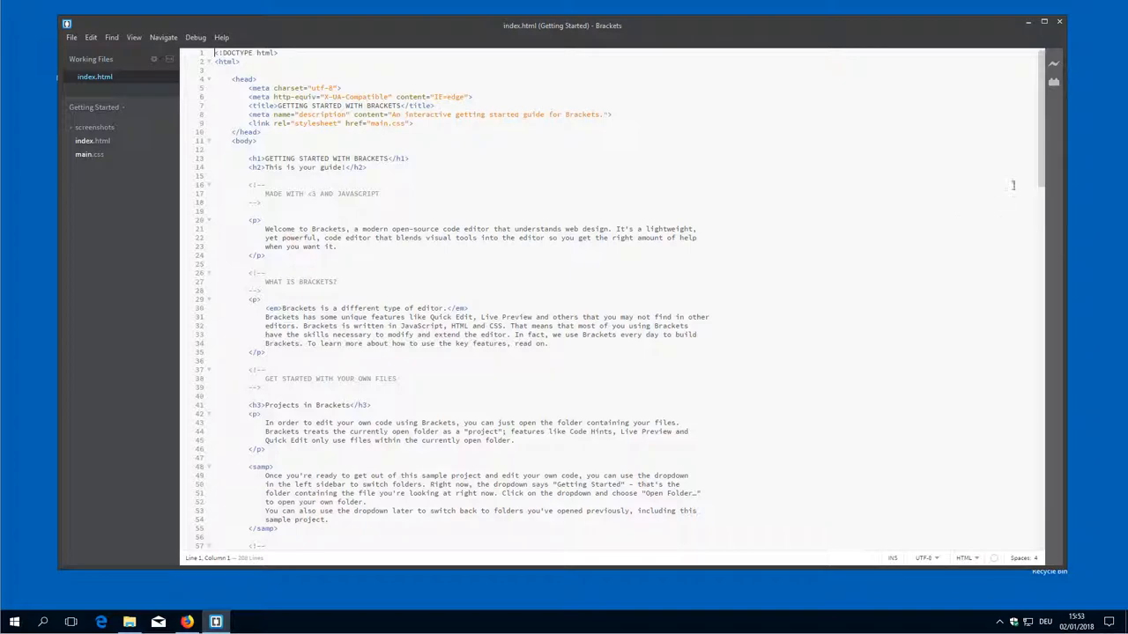
- Show the Extension Manager's Available catalog and browse its listed extensions
left_click(1054, 83)
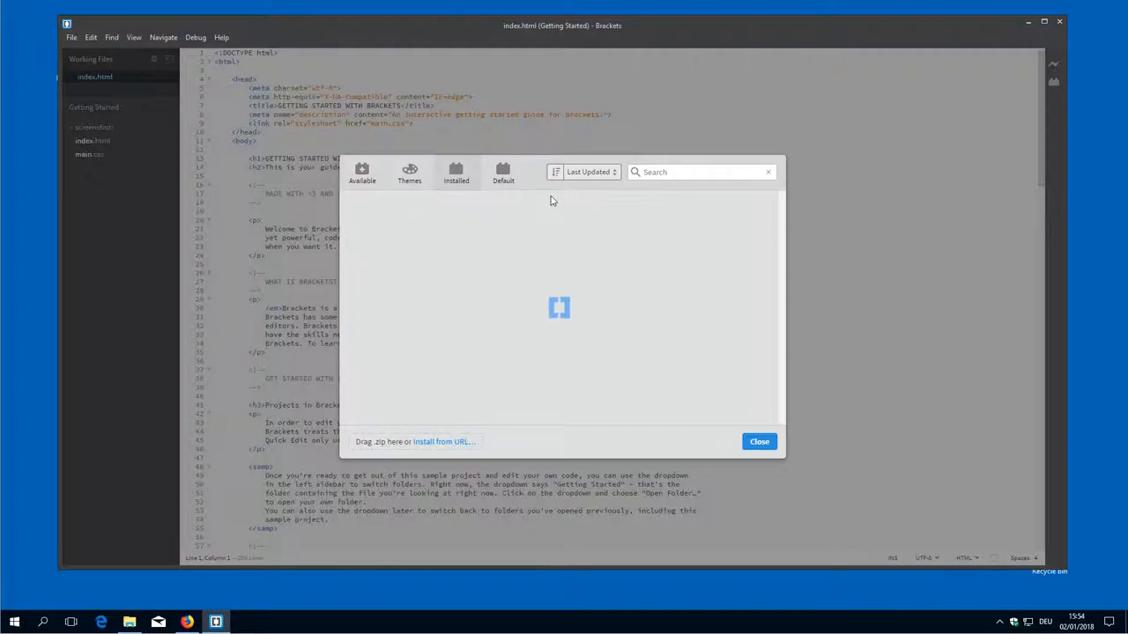
left_click(363, 173)
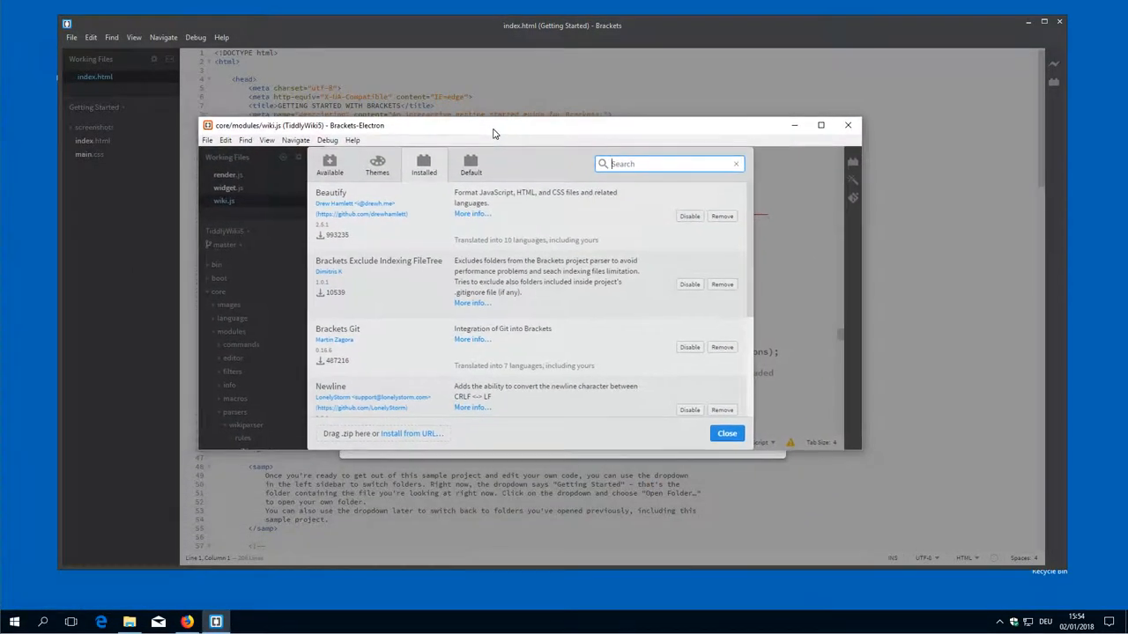
mouse_move(384, 219)
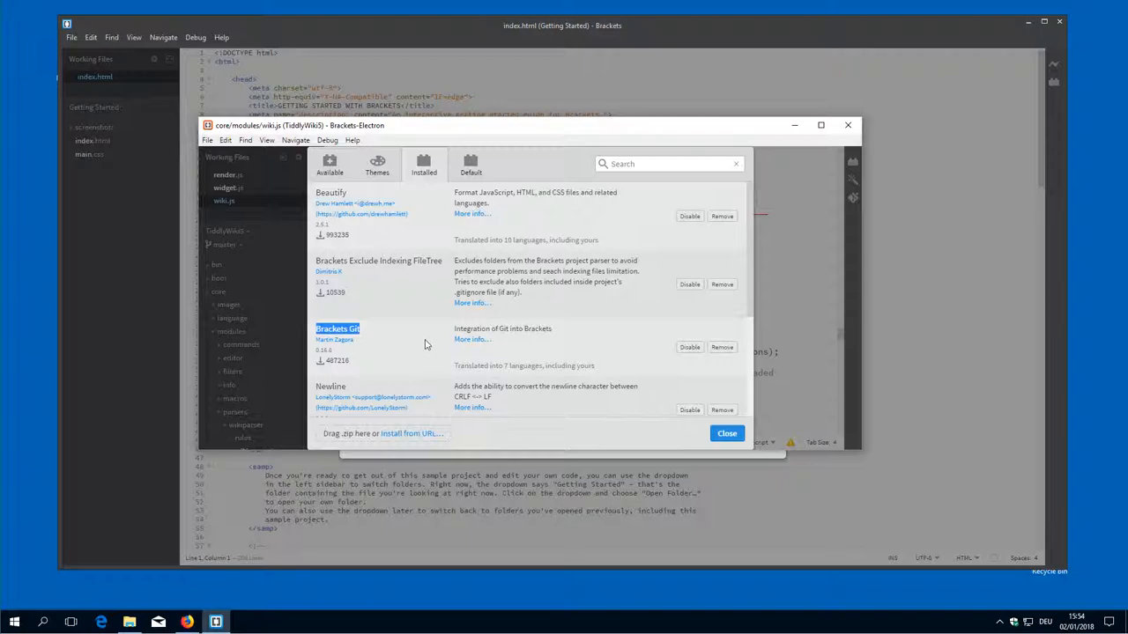
scroll("down", 3)
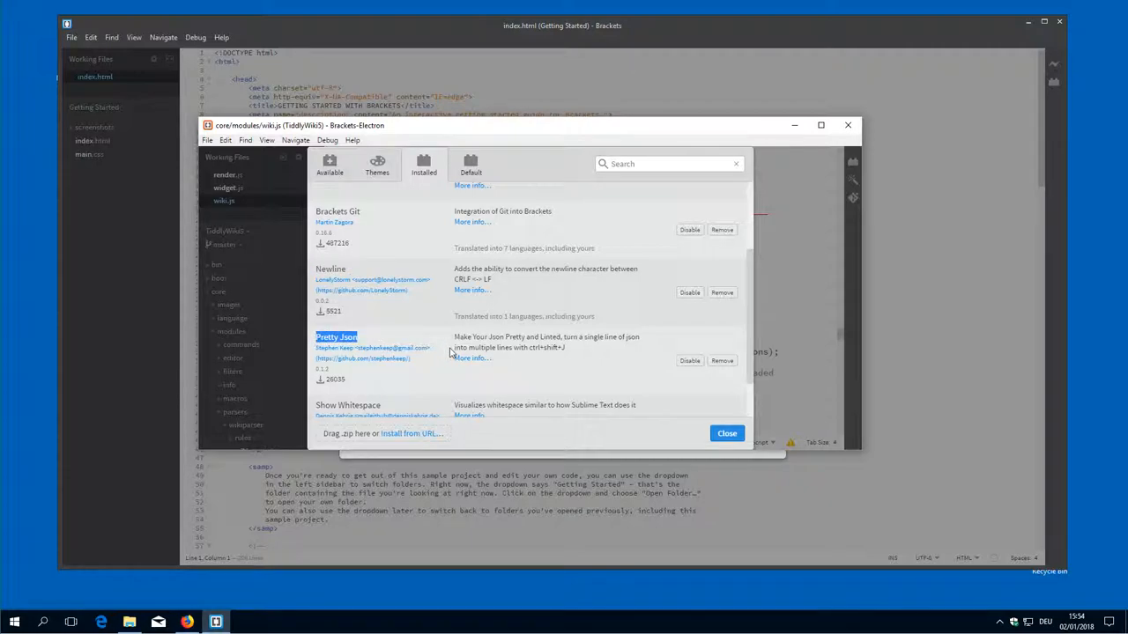
scroll("down", 3)
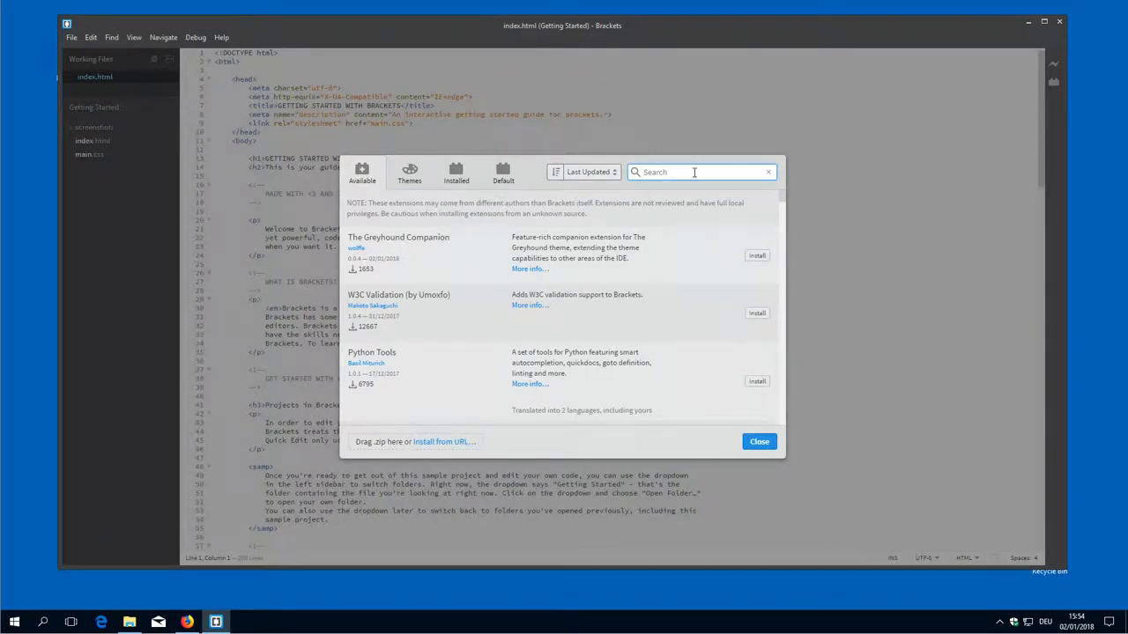
- Search 'be' in the Extension Manager and install Beautify, dismissing the success message
type("b")
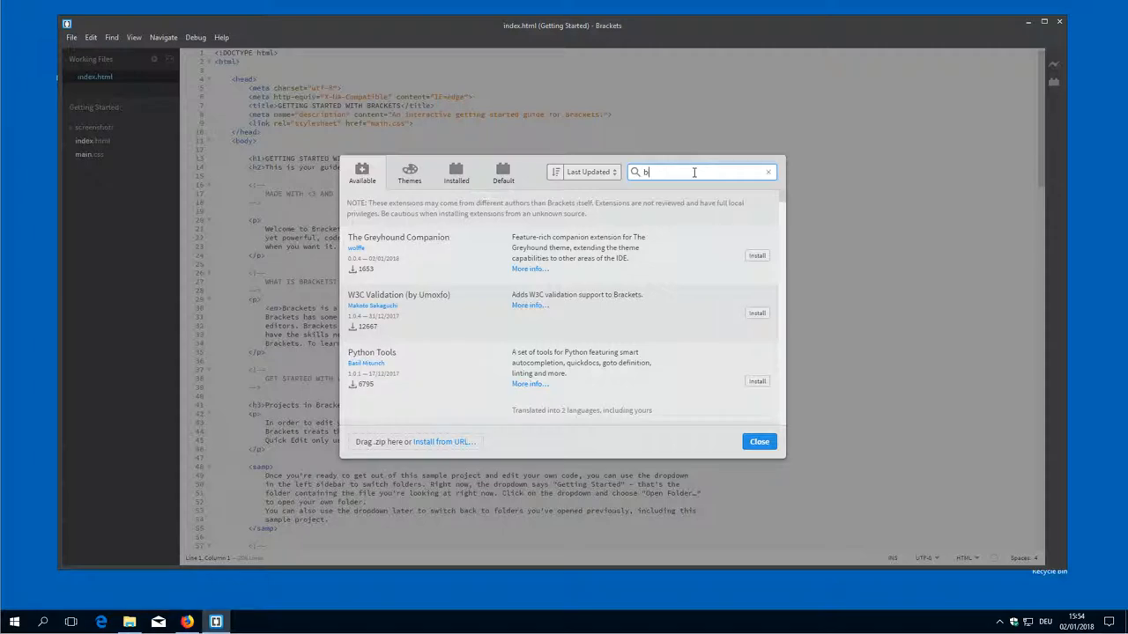
type("eautif")
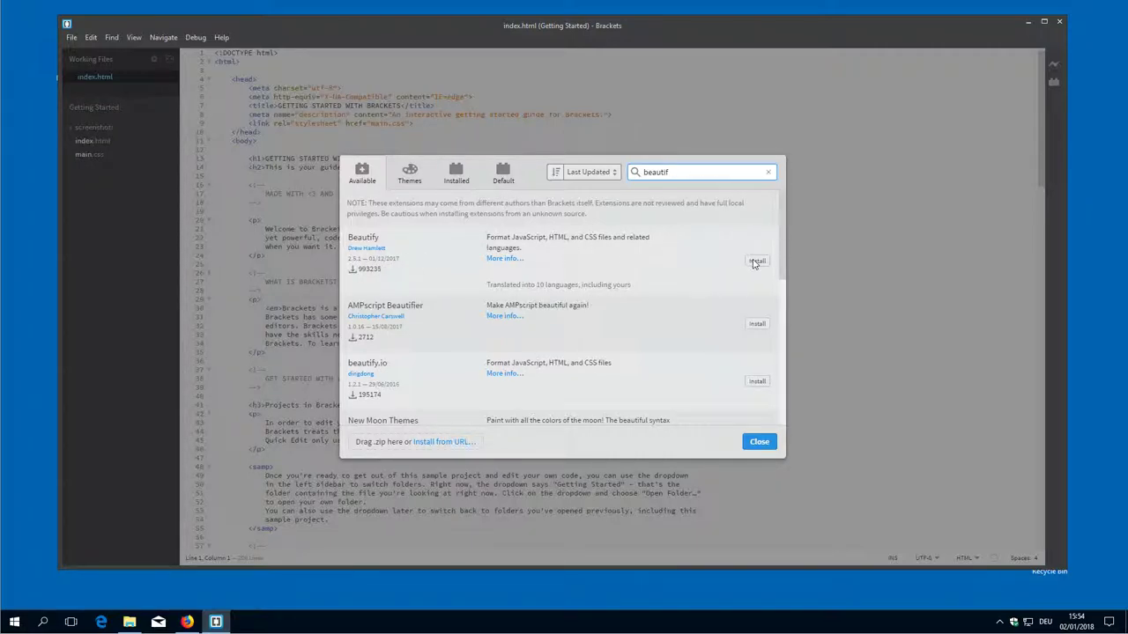
left_click(757, 261)
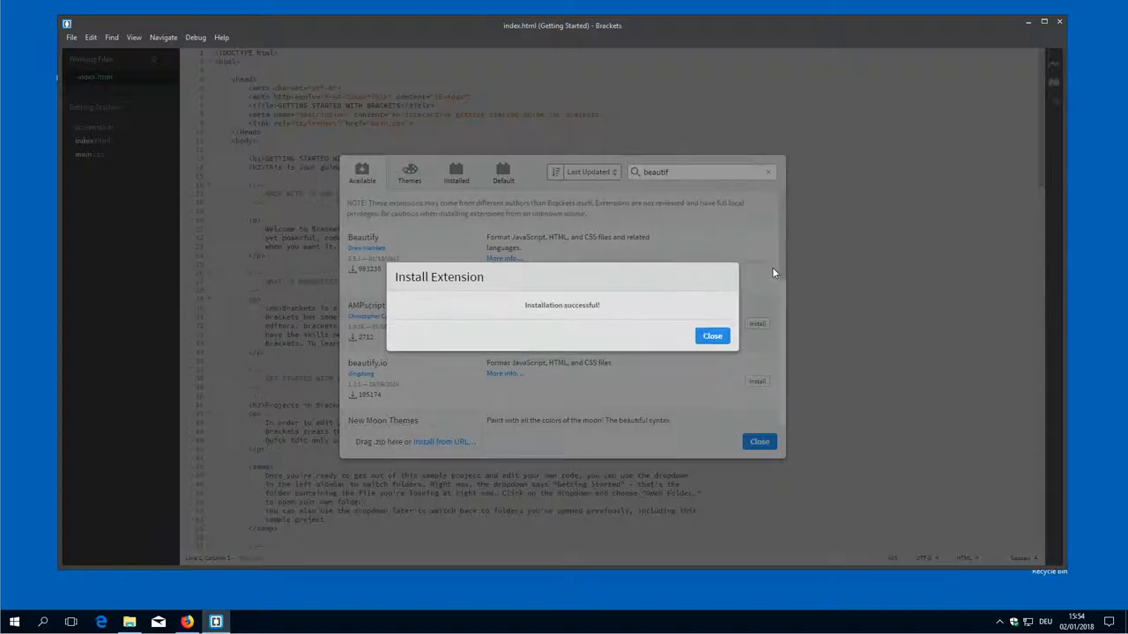
mouse_move(715, 285)
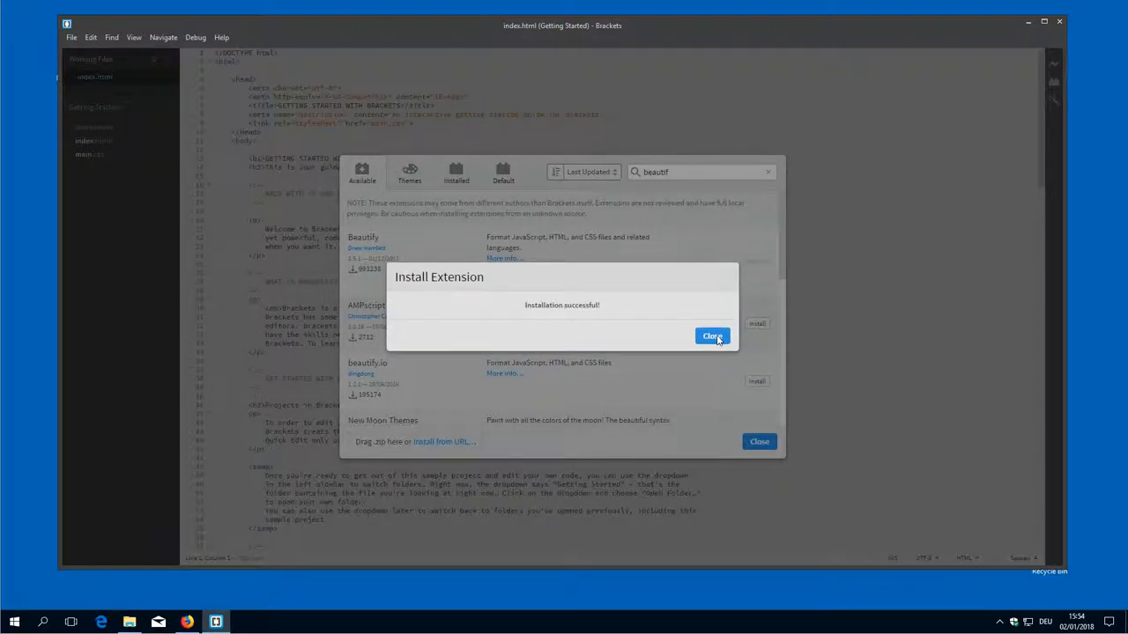
left_click(712, 335)
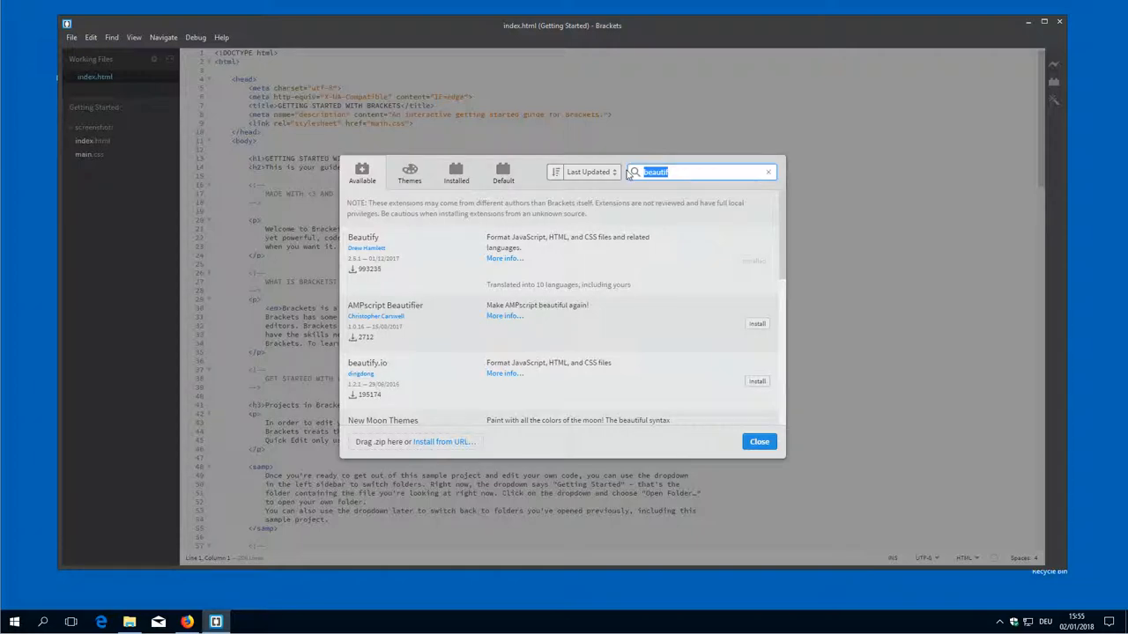
- Search 'ind', install Brackets Exclude Indexing FileTree, and return to index.html in the editor
type("indexing")
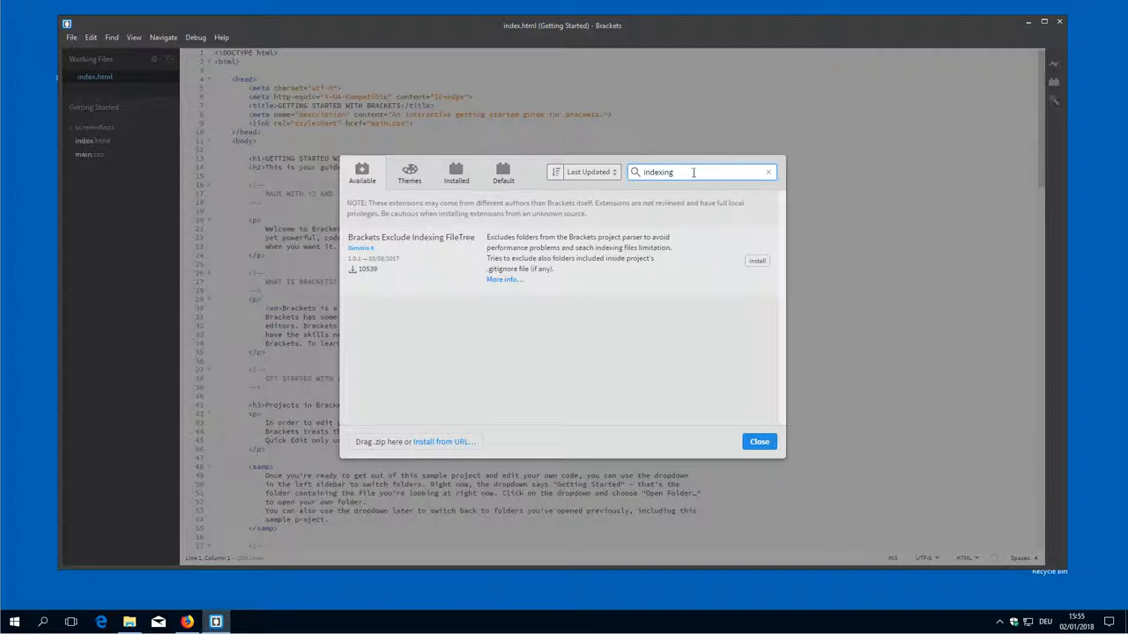
mouse_move(404, 266)
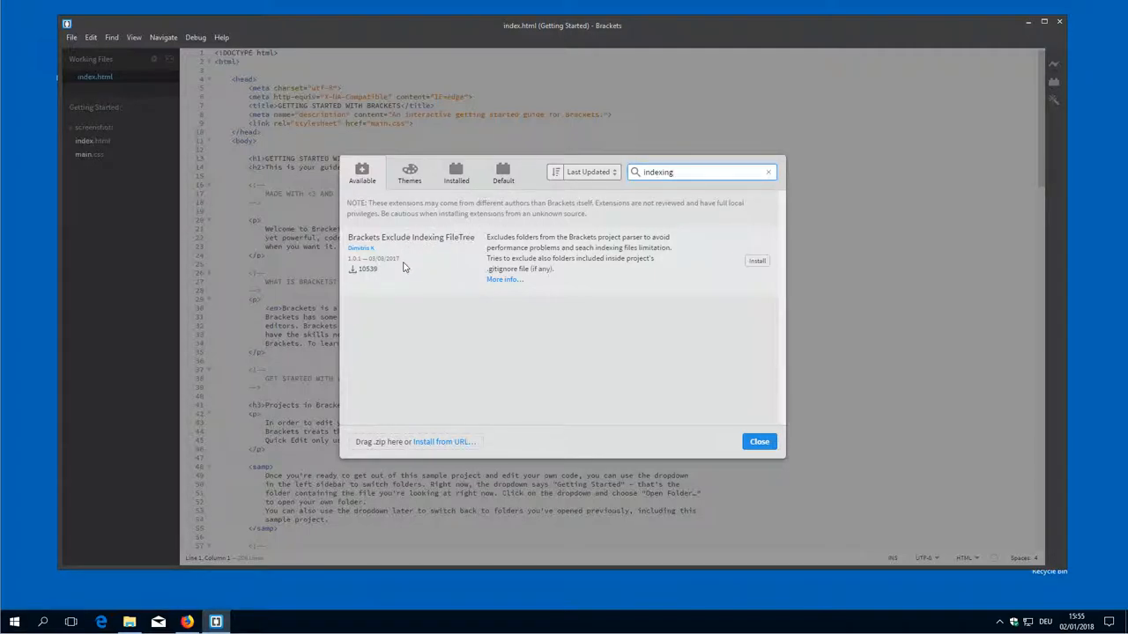
left_click(758, 261)
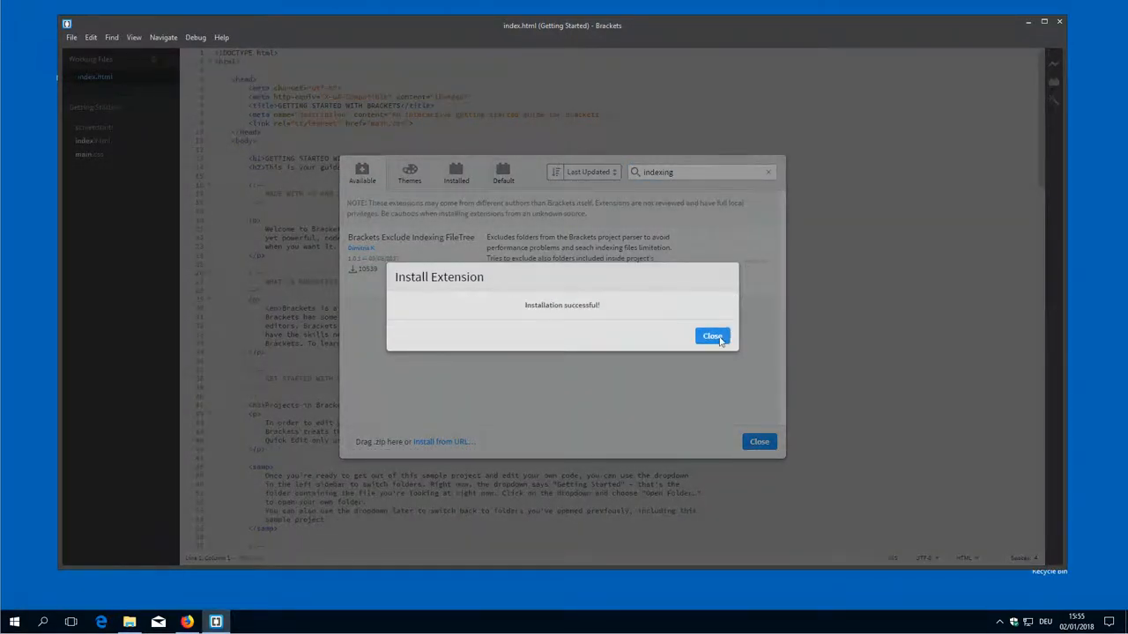
left_click(712, 335)
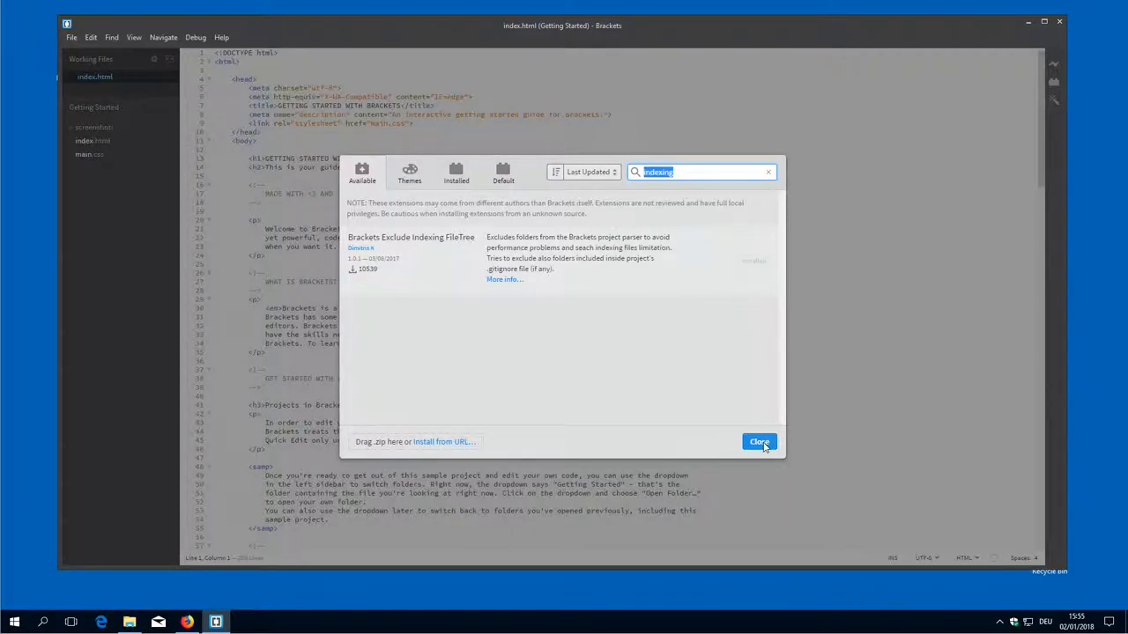
left_click(758, 441)
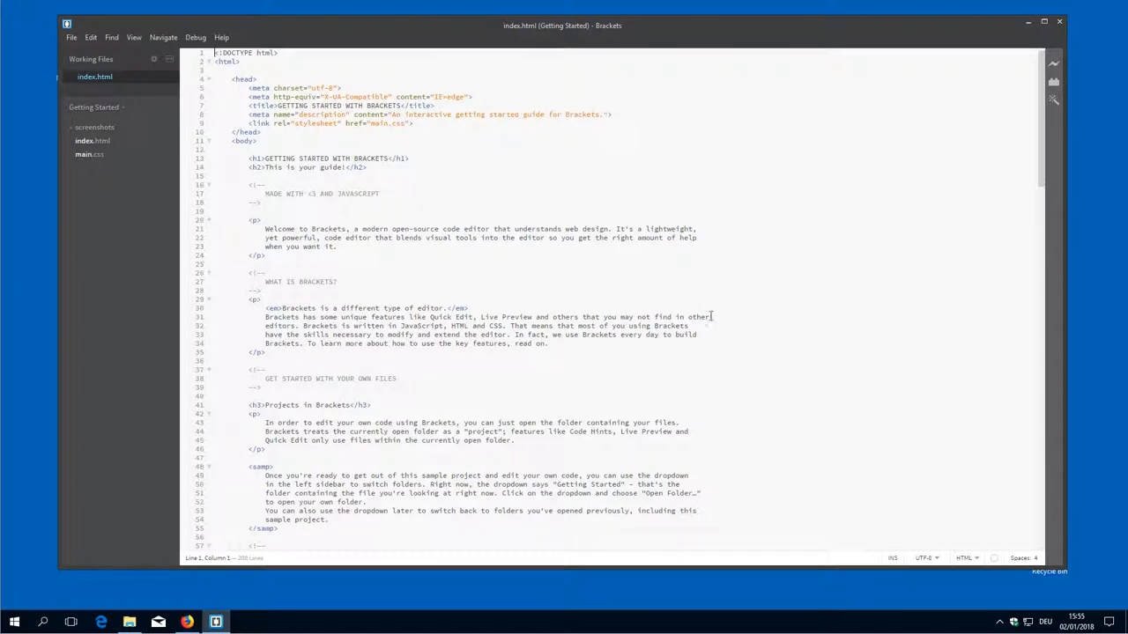
mouse_move(1054, 85)
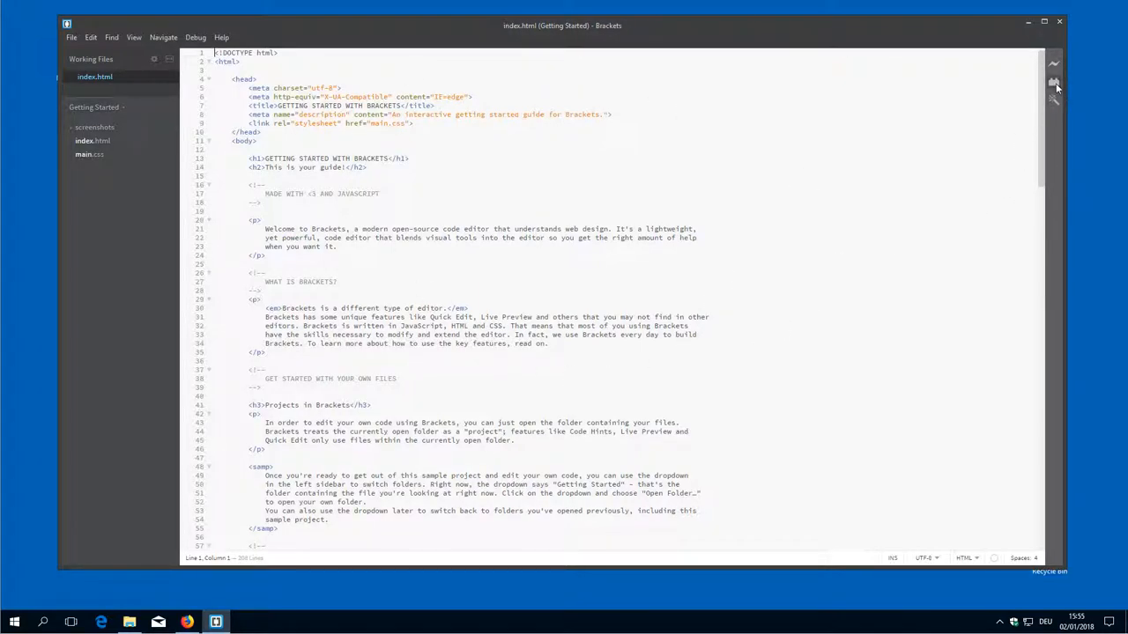
- Search 'br' in the extension registry, locate Brackets Git and start installing it
left_click(1054, 82)
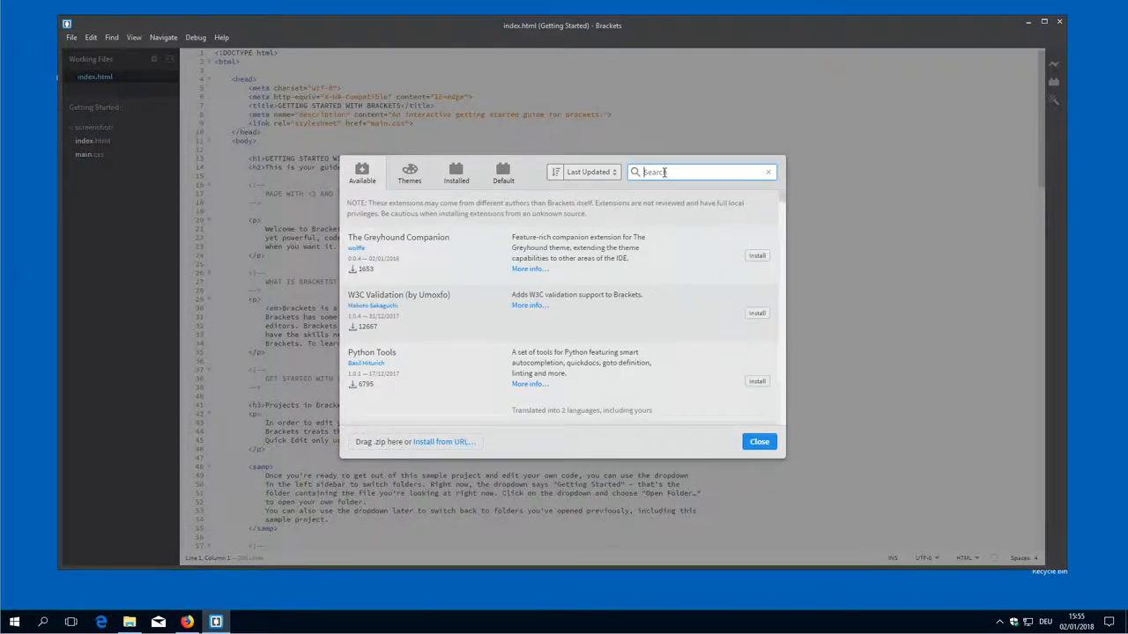
type("brackets git")
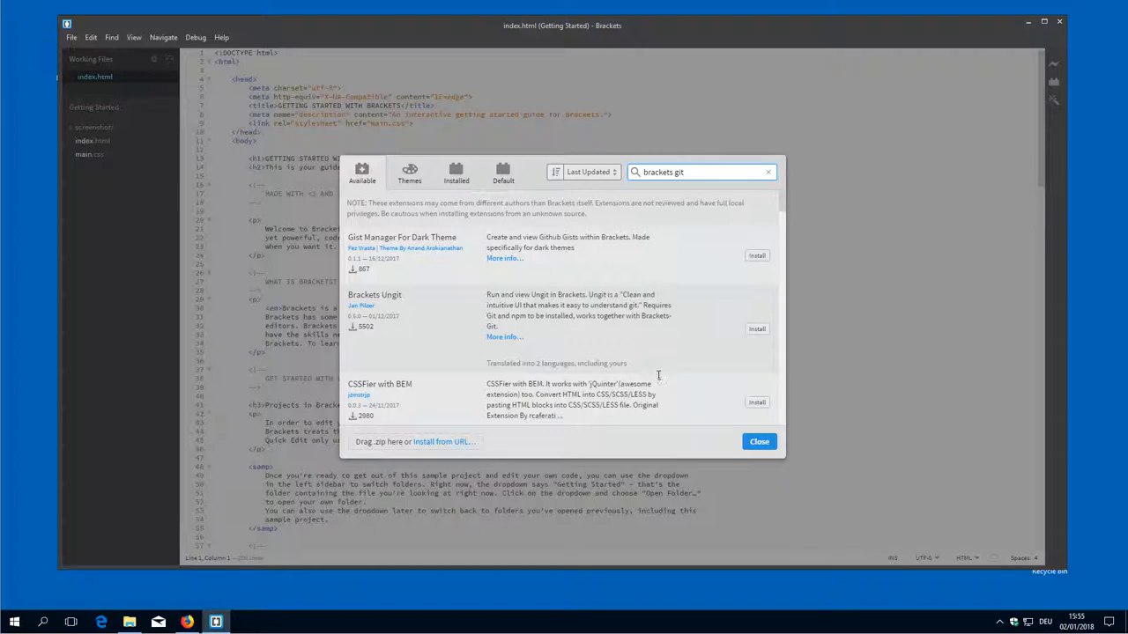
mouse_move(582, 362)
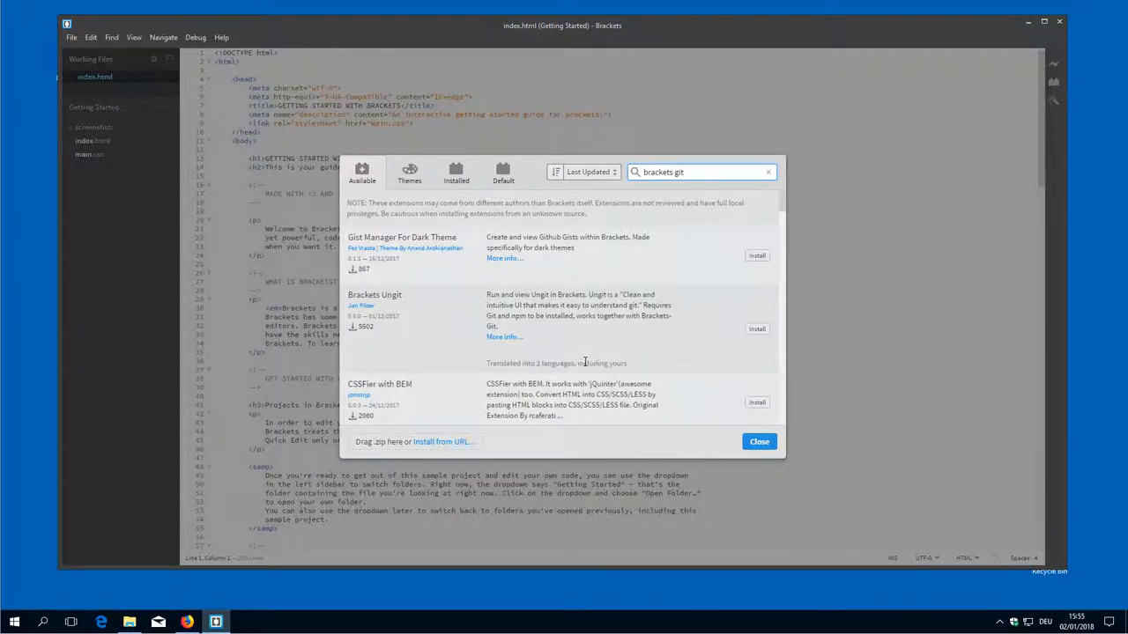
scroll("down", 3)
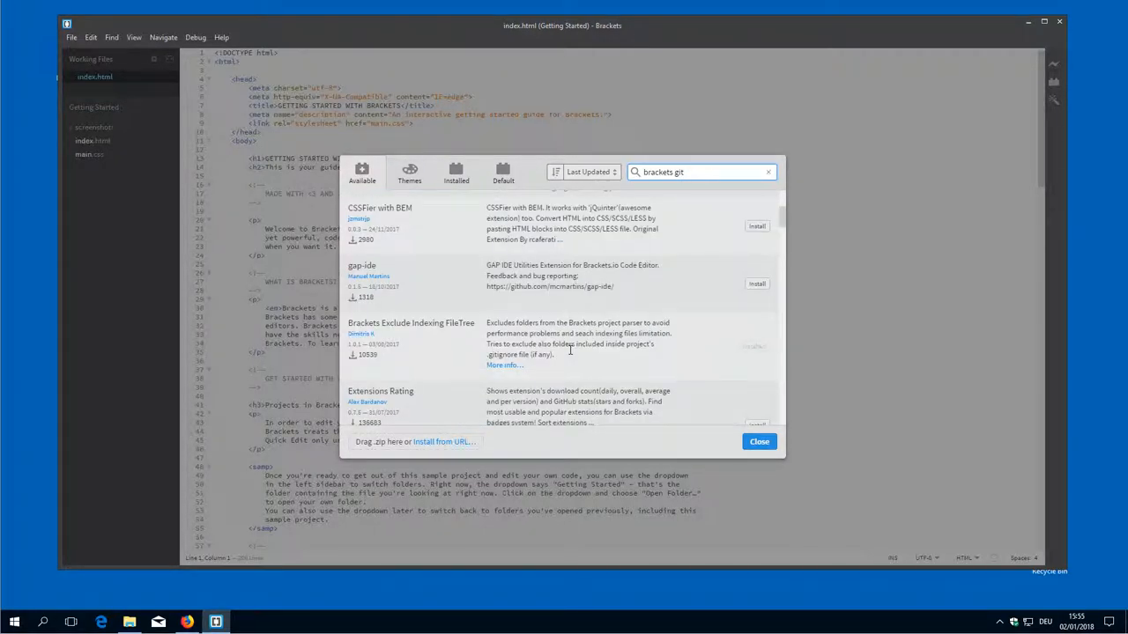
scroll("down", 3)
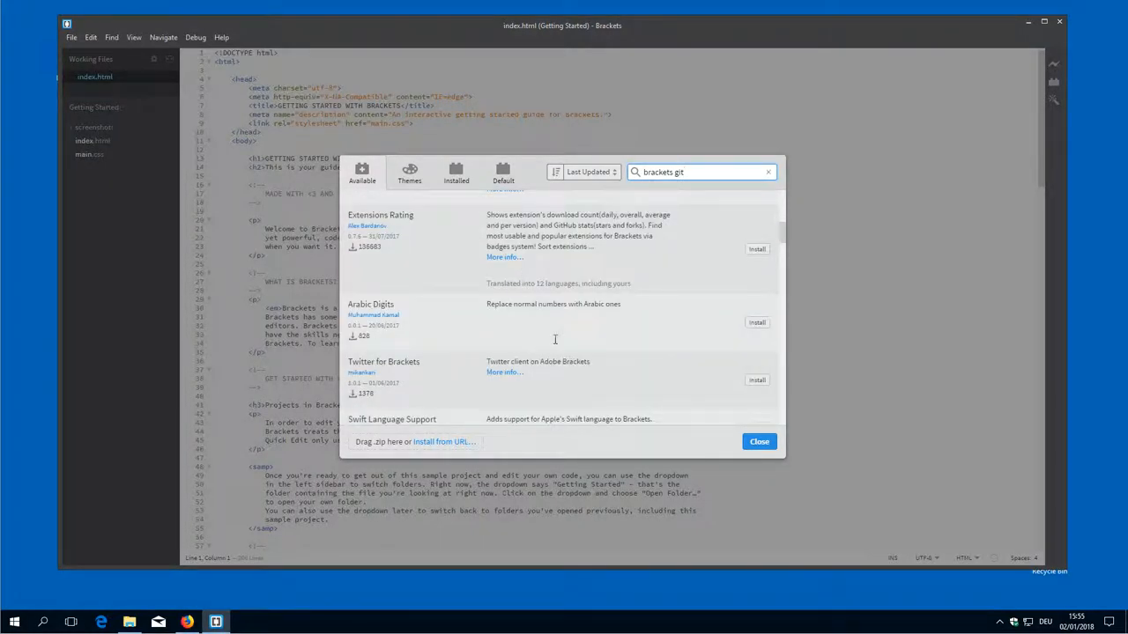
scroll("down", 3)
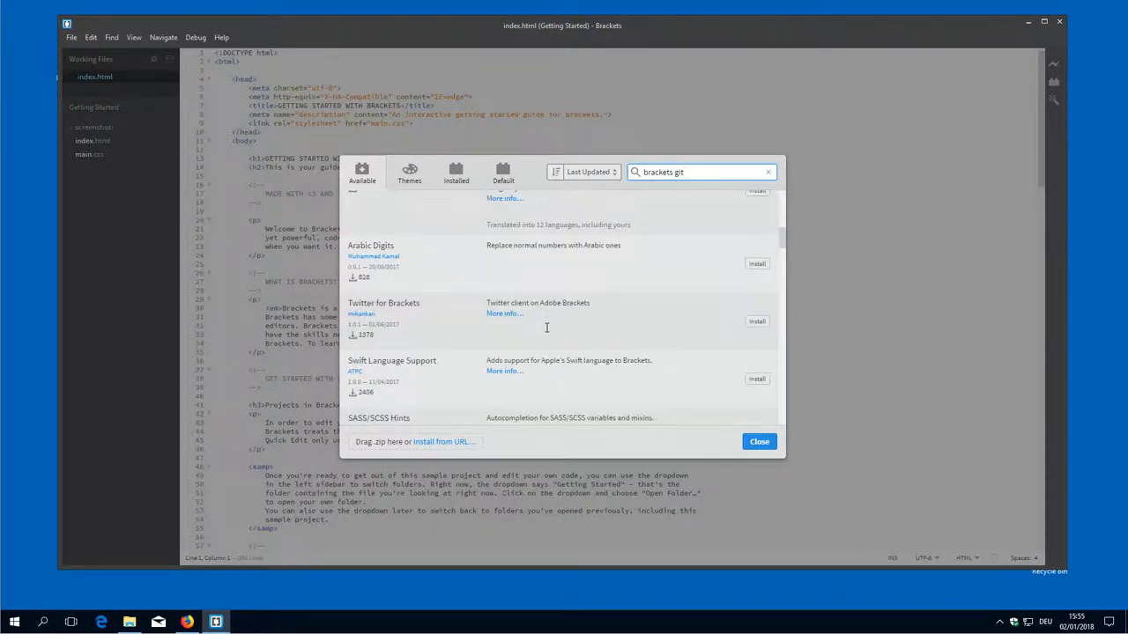
scroll("down", 3)
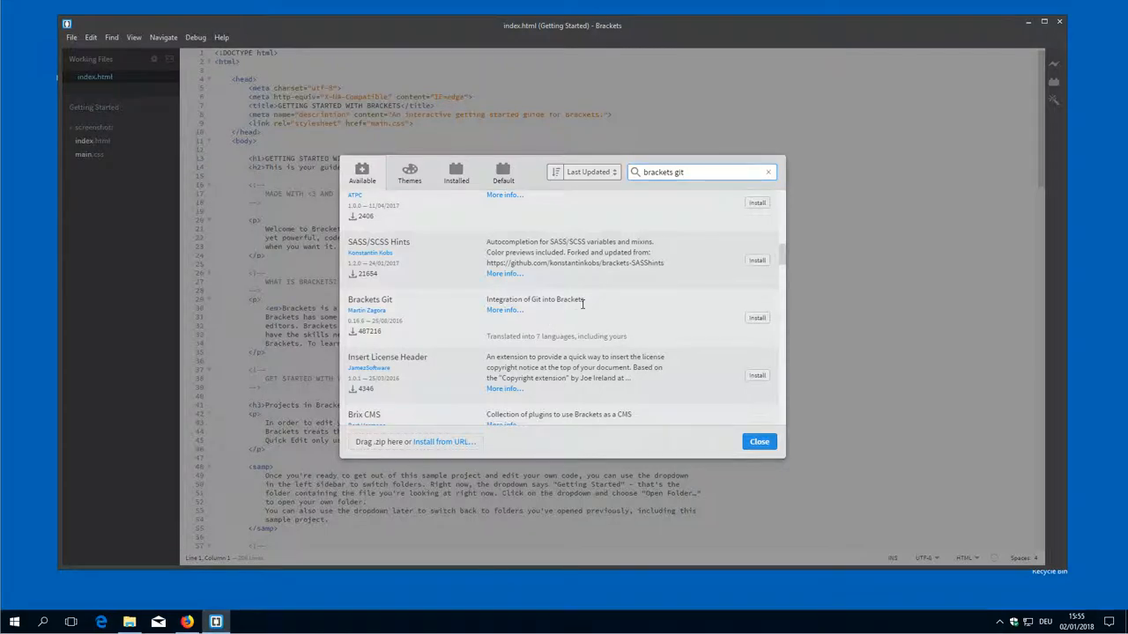
left_click(757, 317)
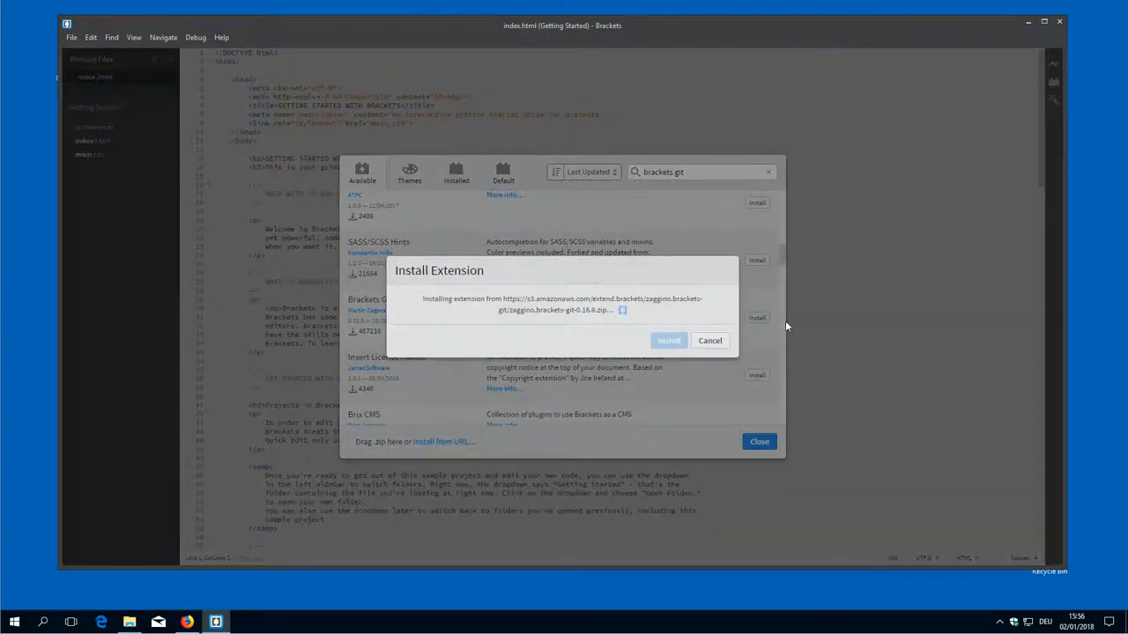
- Review the Git Settings Shortcuts, configuration and Debug pages, save defaults, and close the success message and changelog
left_click(669, 340)
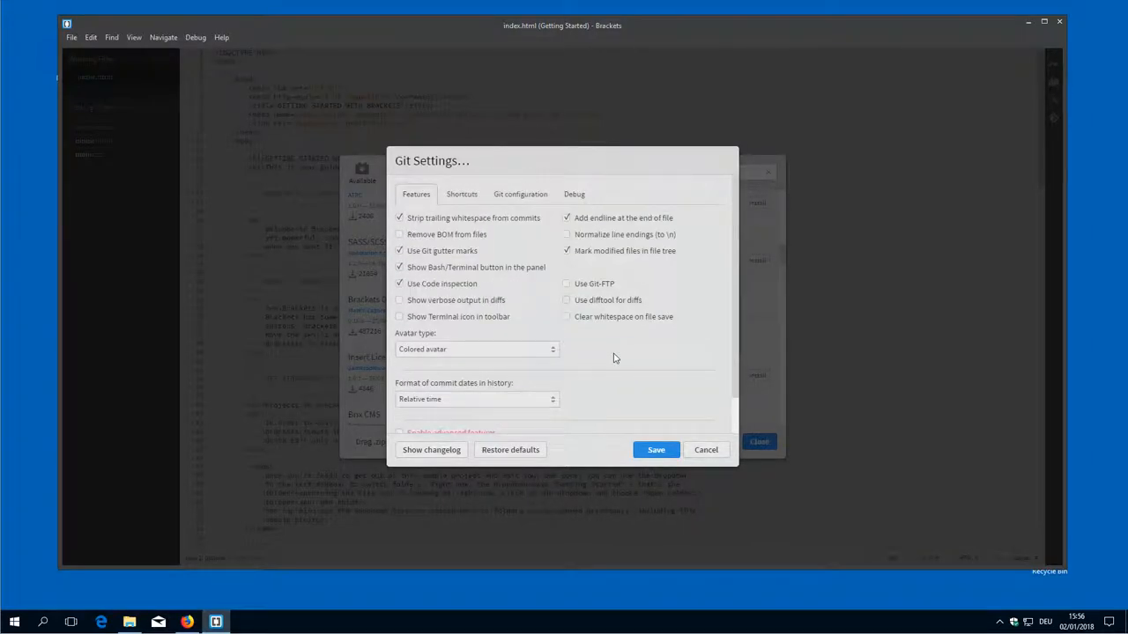
left_click(462, 194)
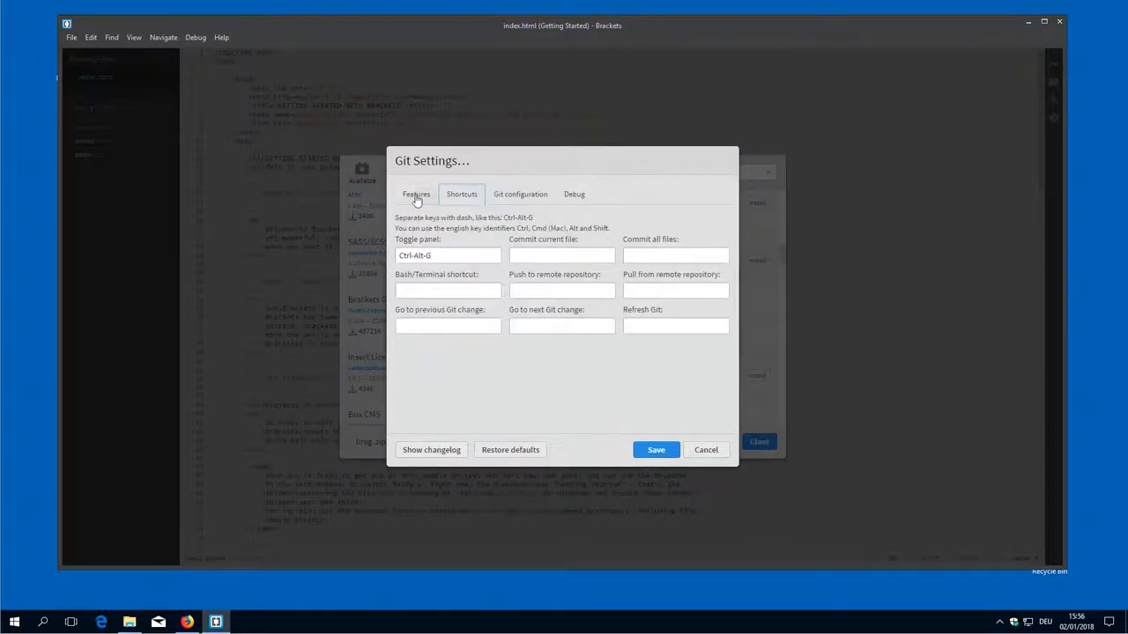
left_click(519, 193)
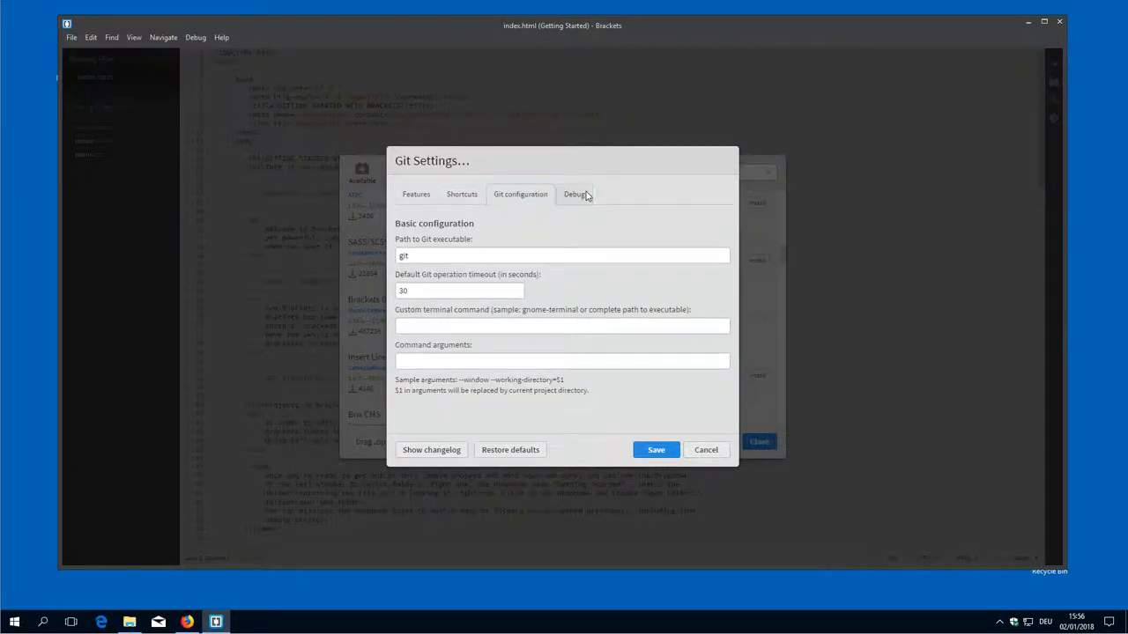
left_click(572, 193)
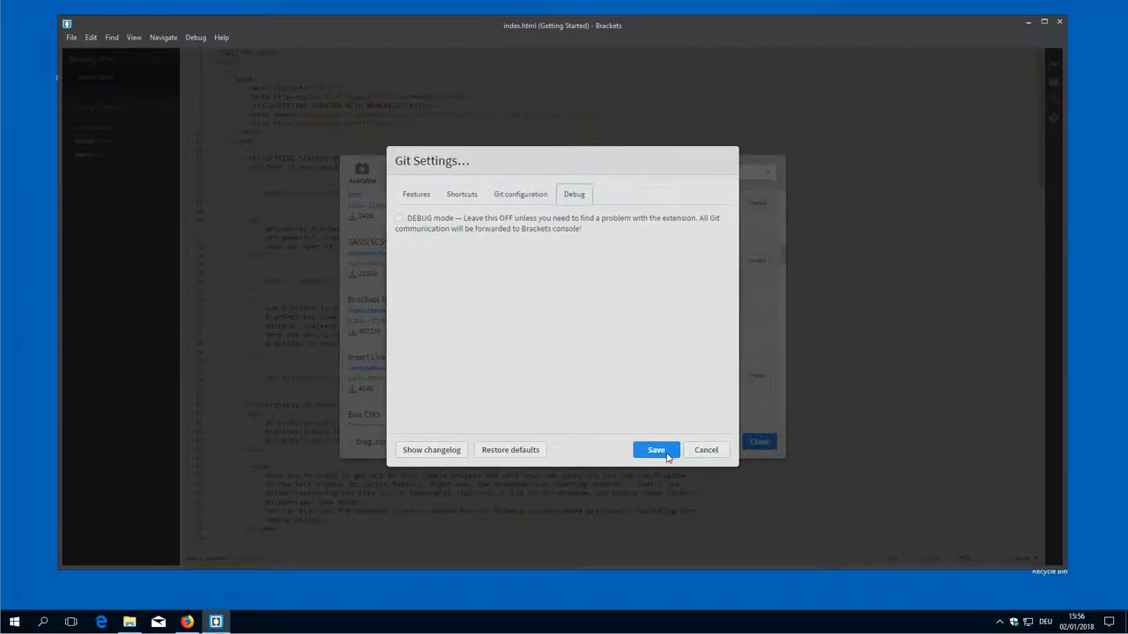
left_click(655, 450)
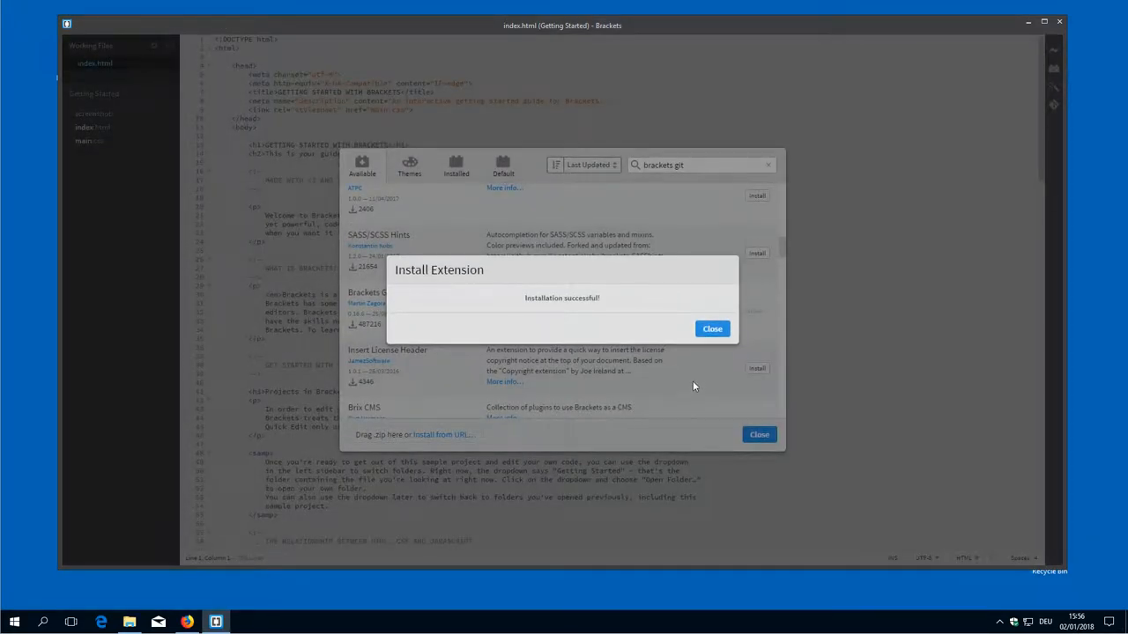
left_click(712, 330)
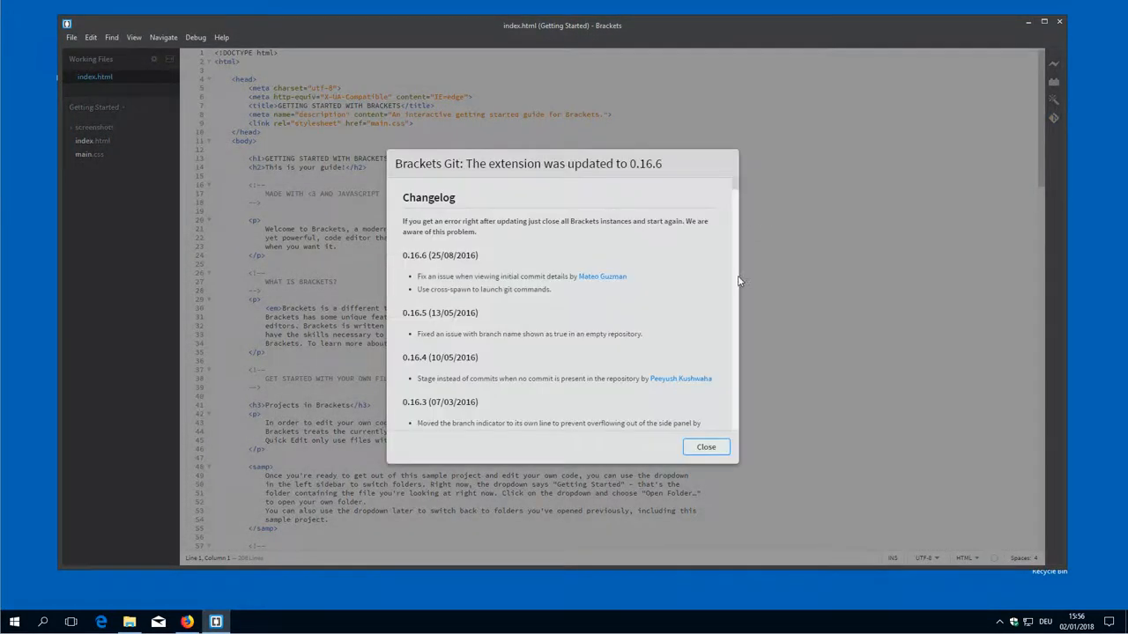
left_click(705, 448)
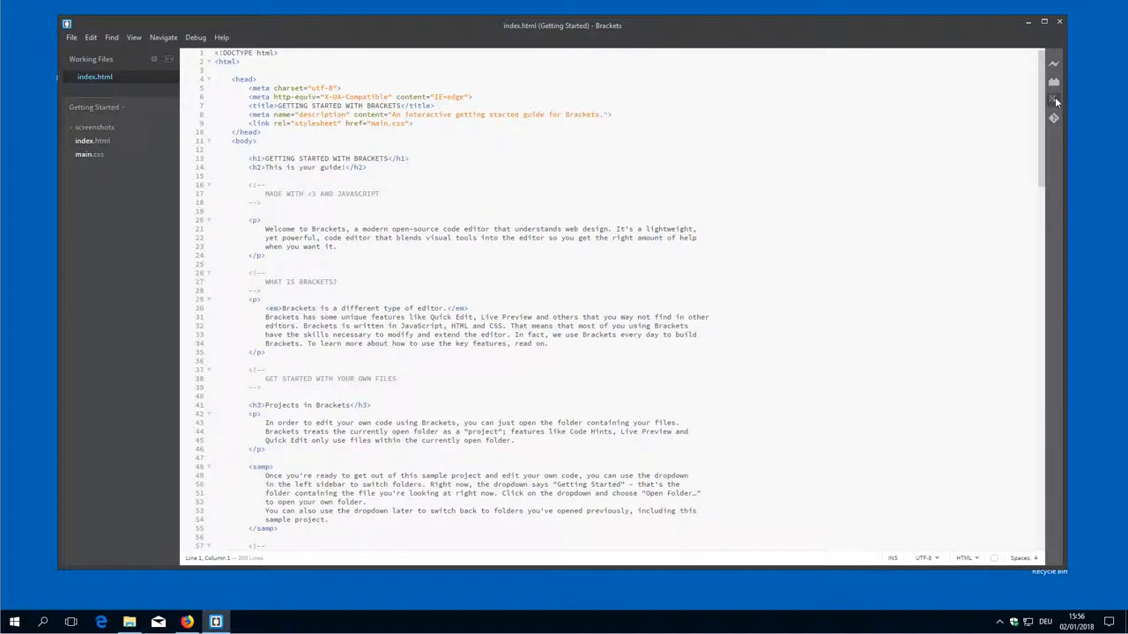
mouse_move(1054, 100)
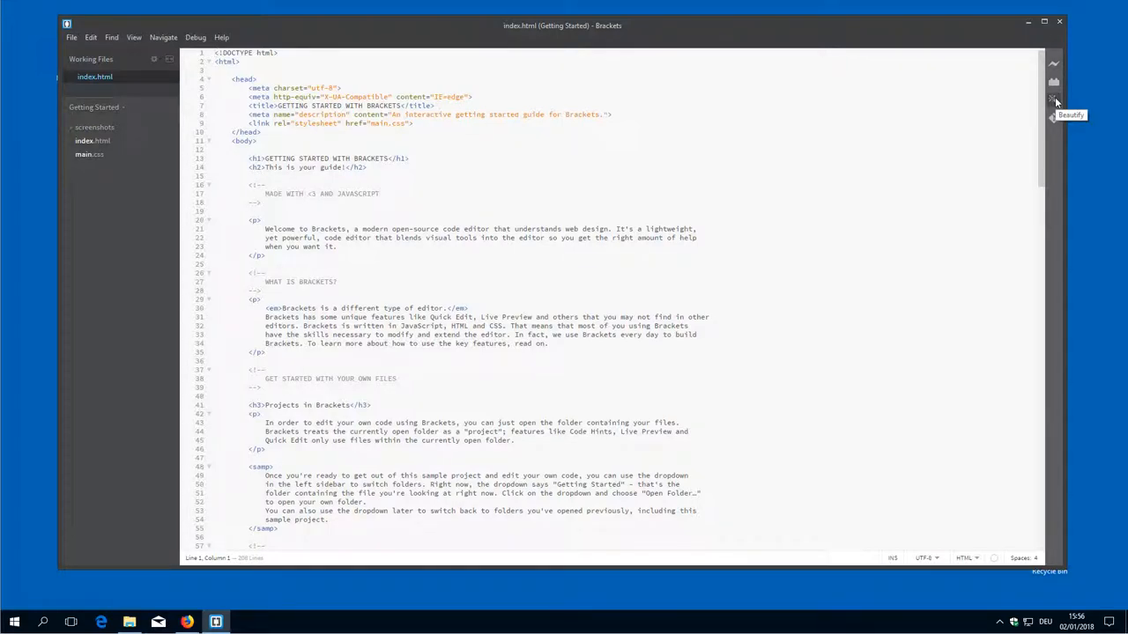
- Show the Git panel offering to initialise or clone a repository for the project
left_click(1054, 120)
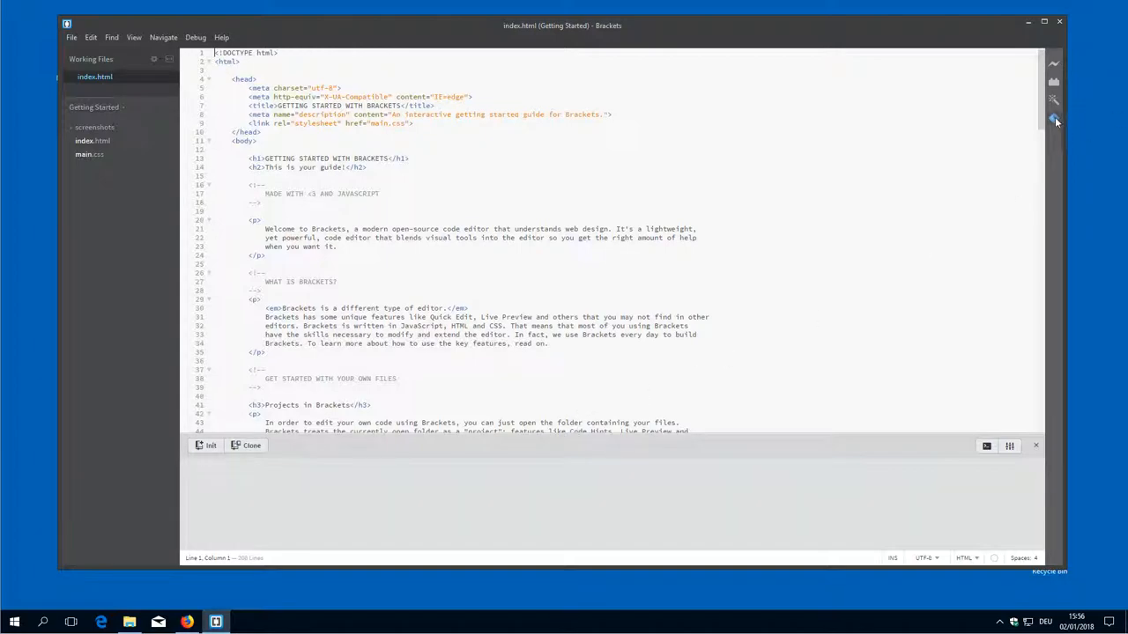
mouse_move(440, 500)
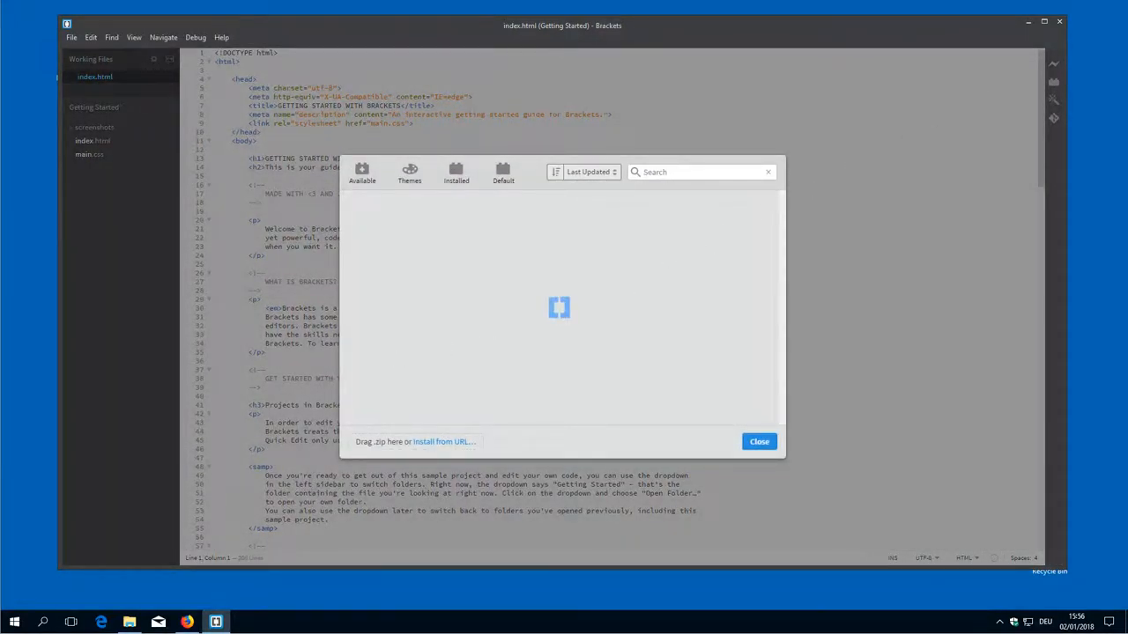
mouse_move(704, 180)
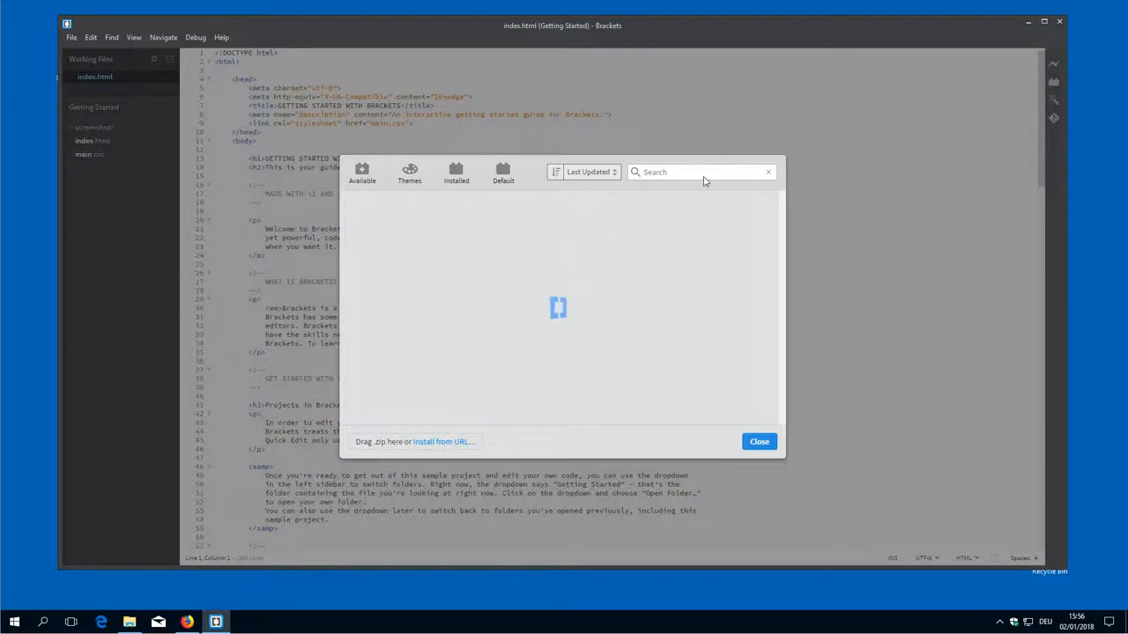
- Find and install the Newline extension via a 'new' search, then search 'pretty' for the next one
type("newline")
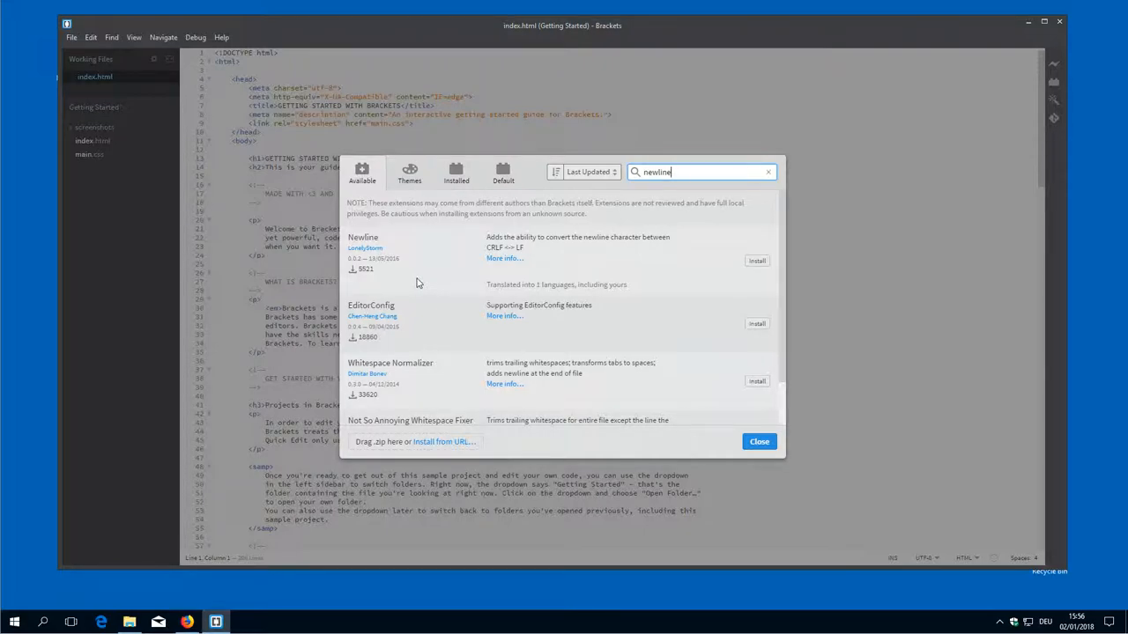
left_click(757, 261)
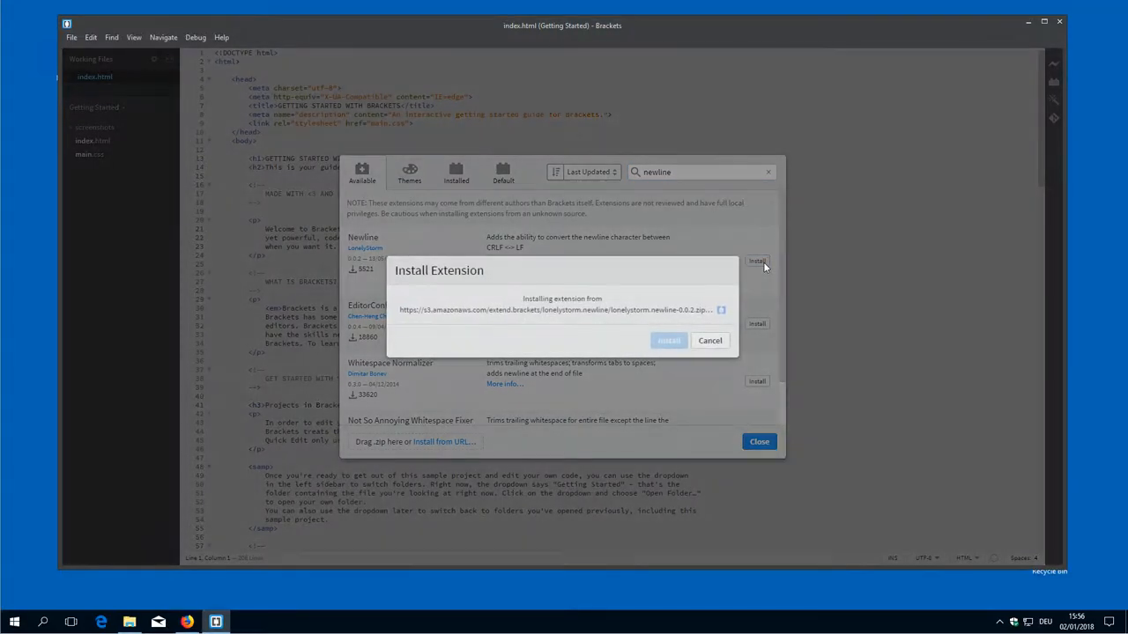
left_click(668, 340)
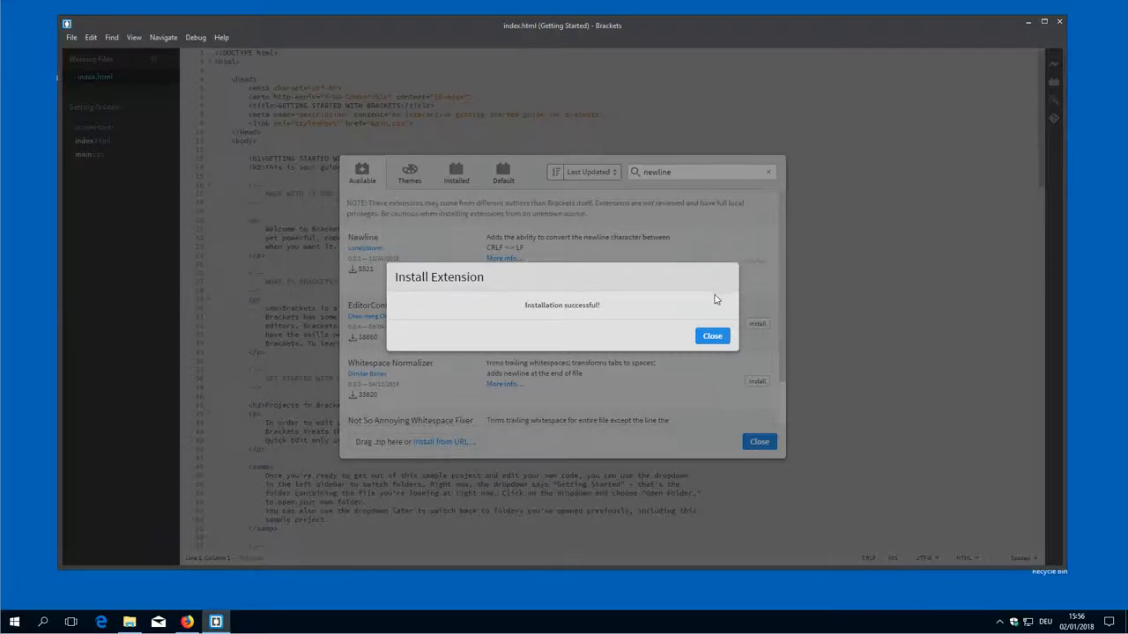
left_click(712, 335)
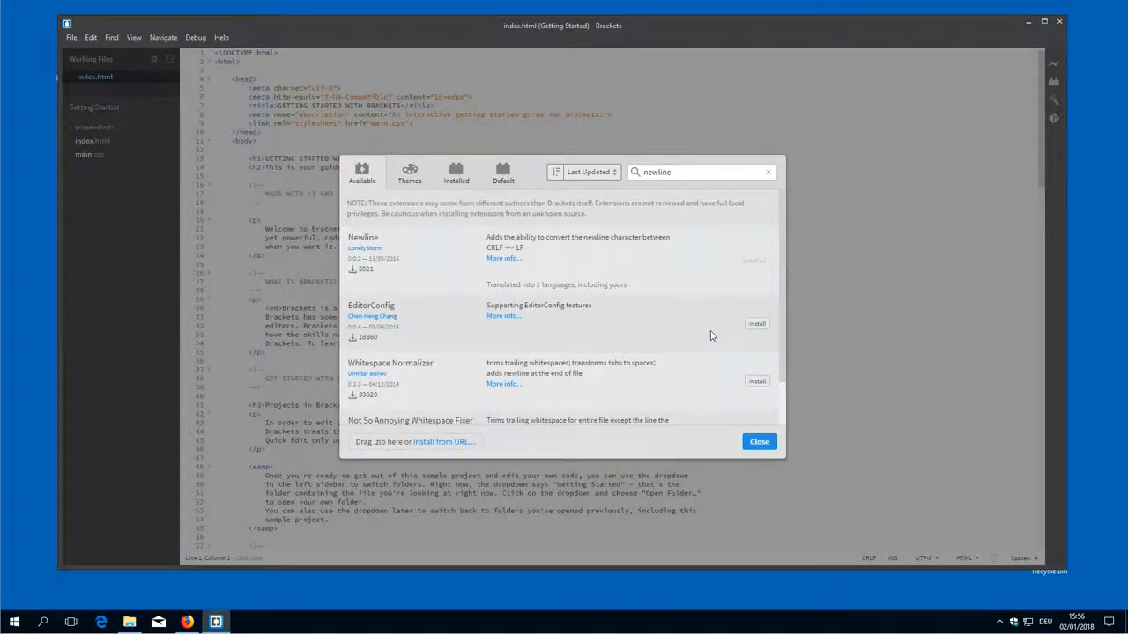
mouse_move(502, 259)
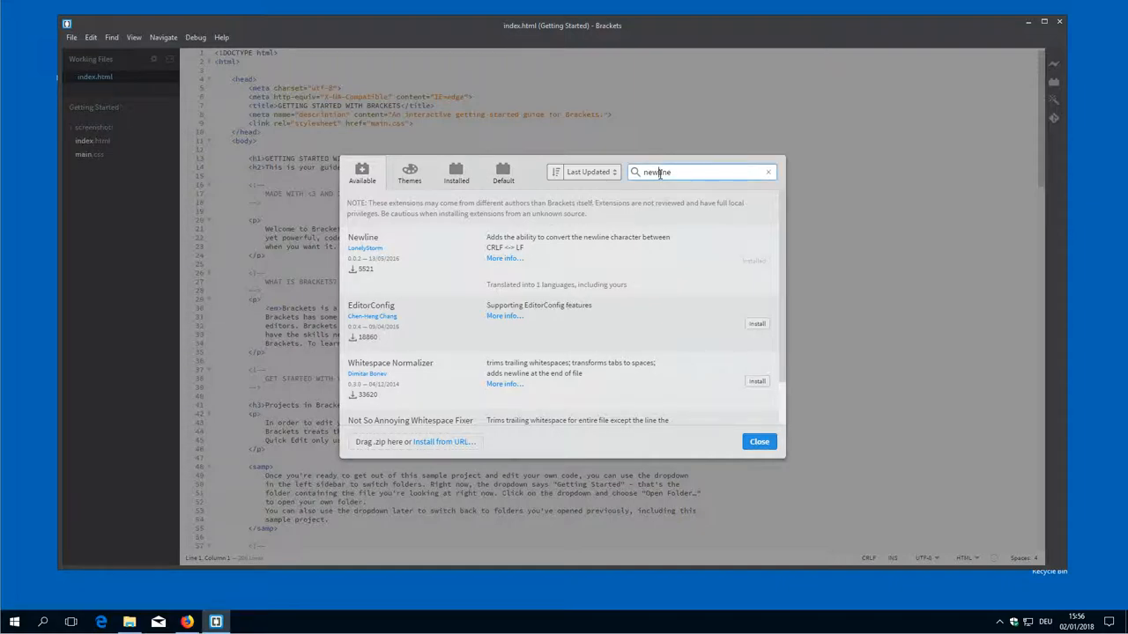
type("pretty json")
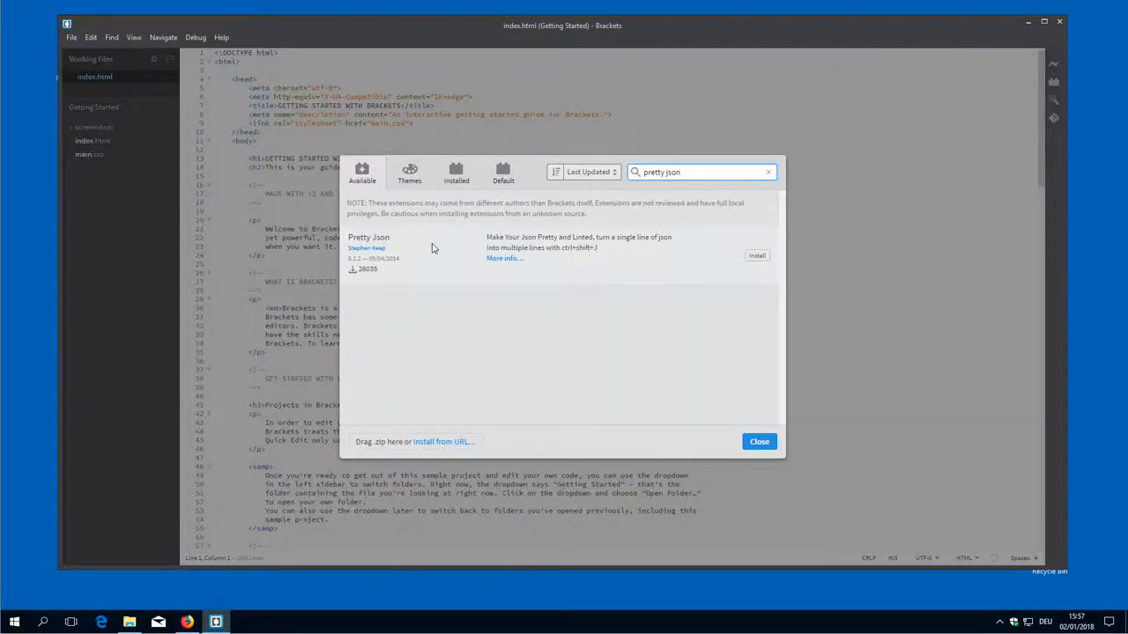
mouse_move(758, 255)
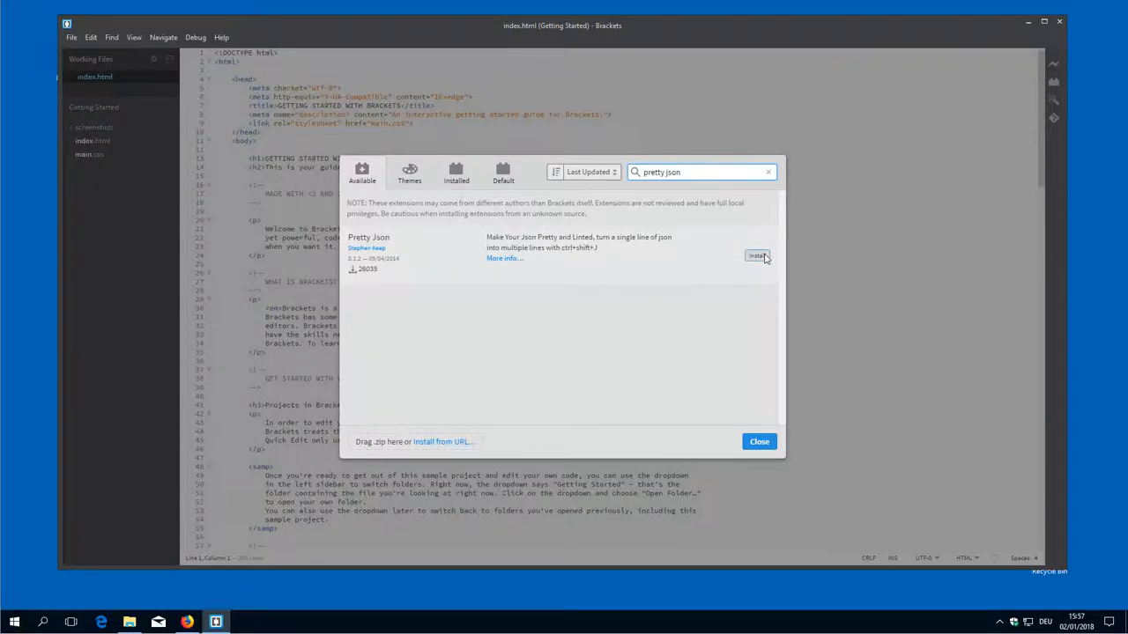
- Install Pretty Json, then search 'whitesp' for whitespace extensions
left_click(758, 257)
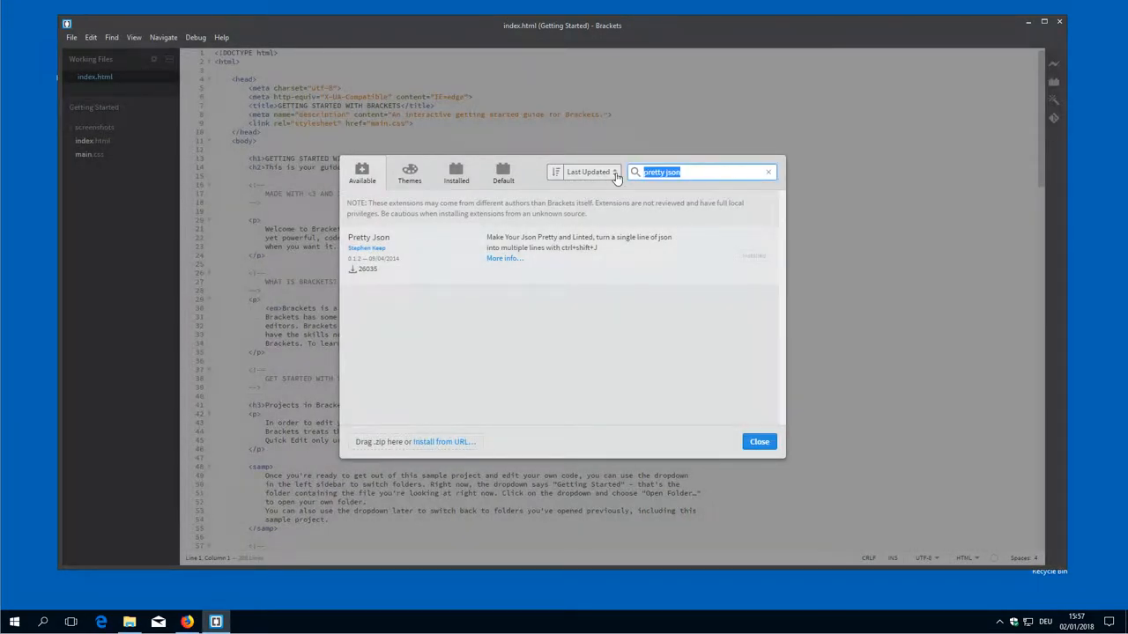
type("whitespace")
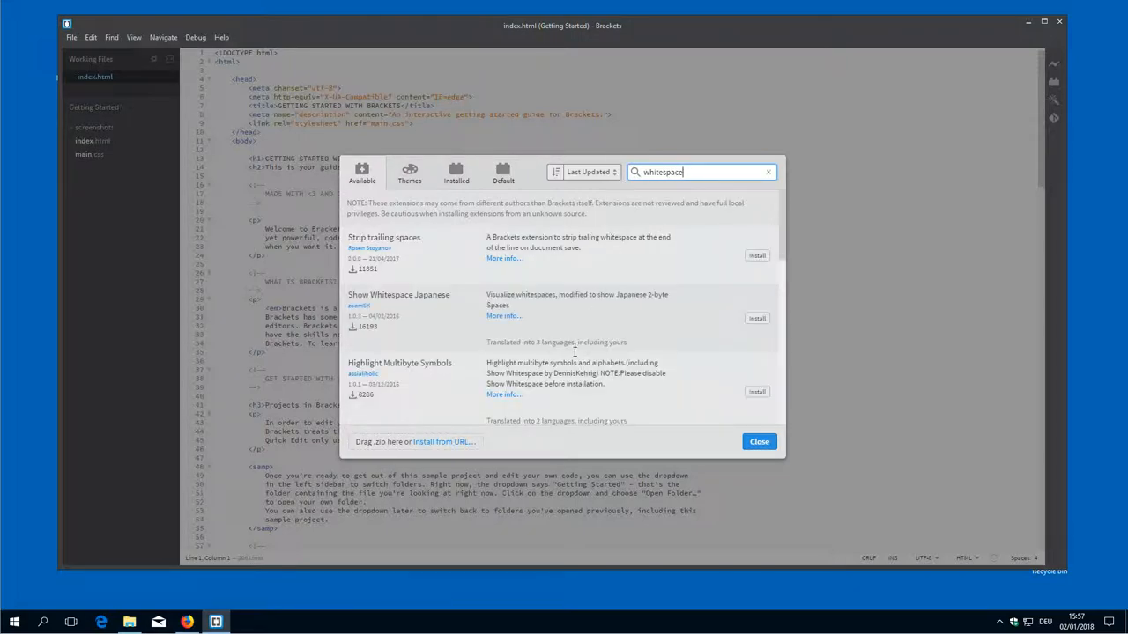
- Scroll to Show Whitespace, install it, and view its details online
scroll("down", 3)
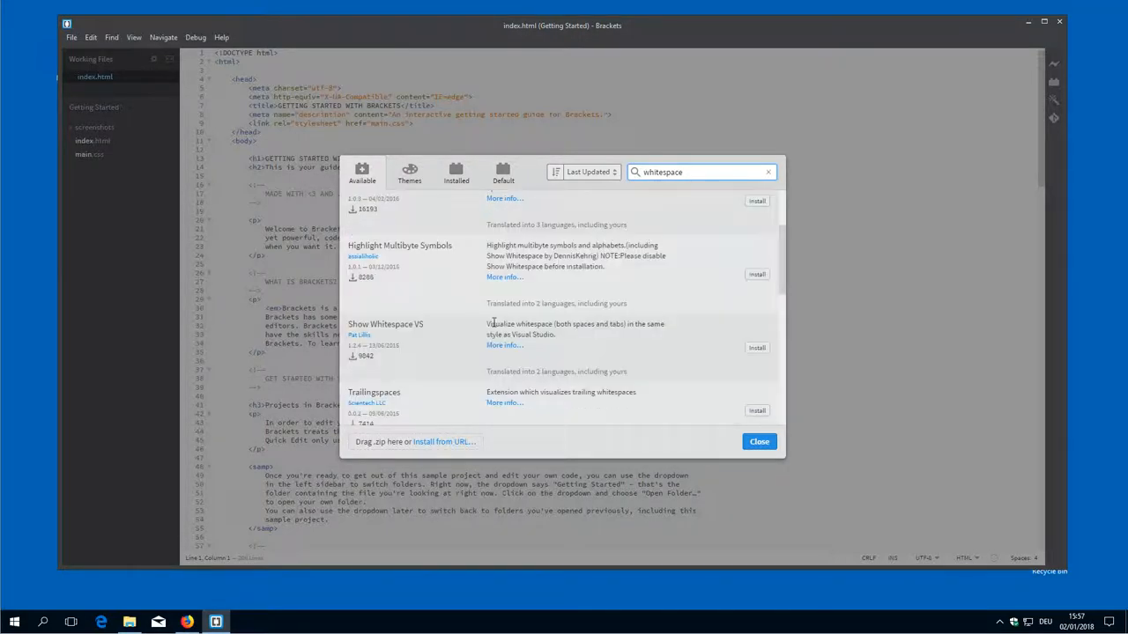
scroll("down", 3)
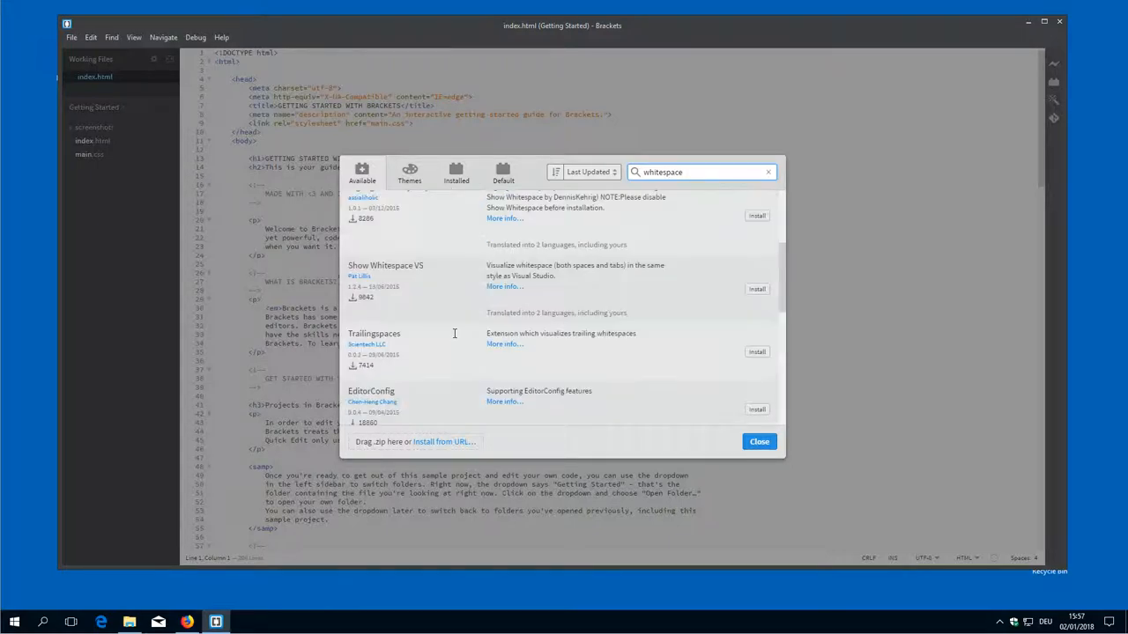
scroll("down", 3)
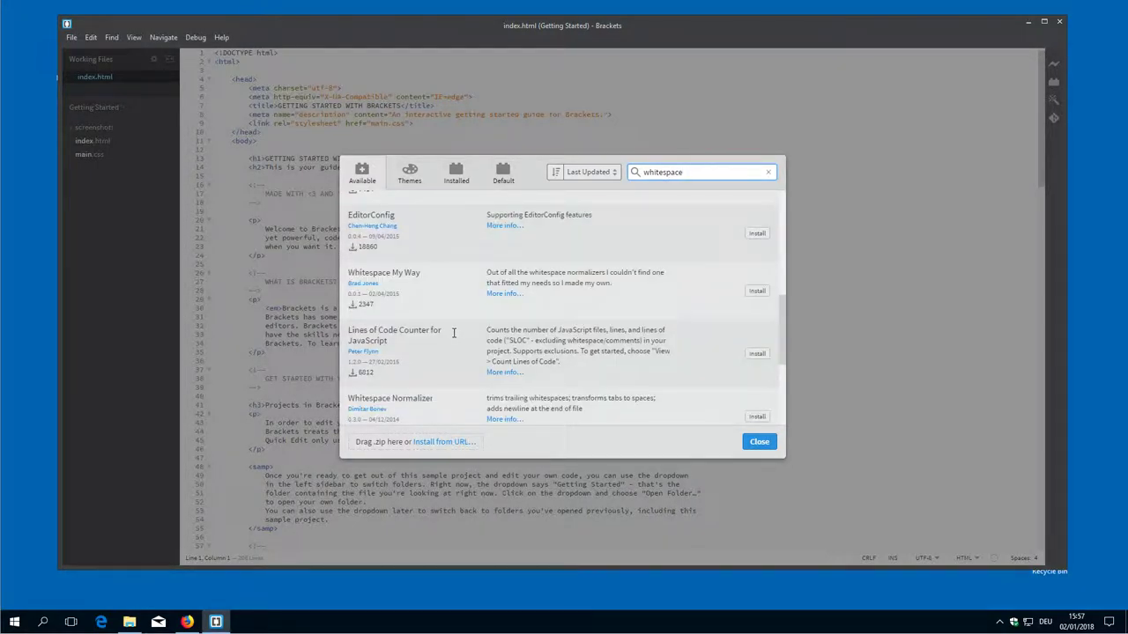
scroll("down", 3)
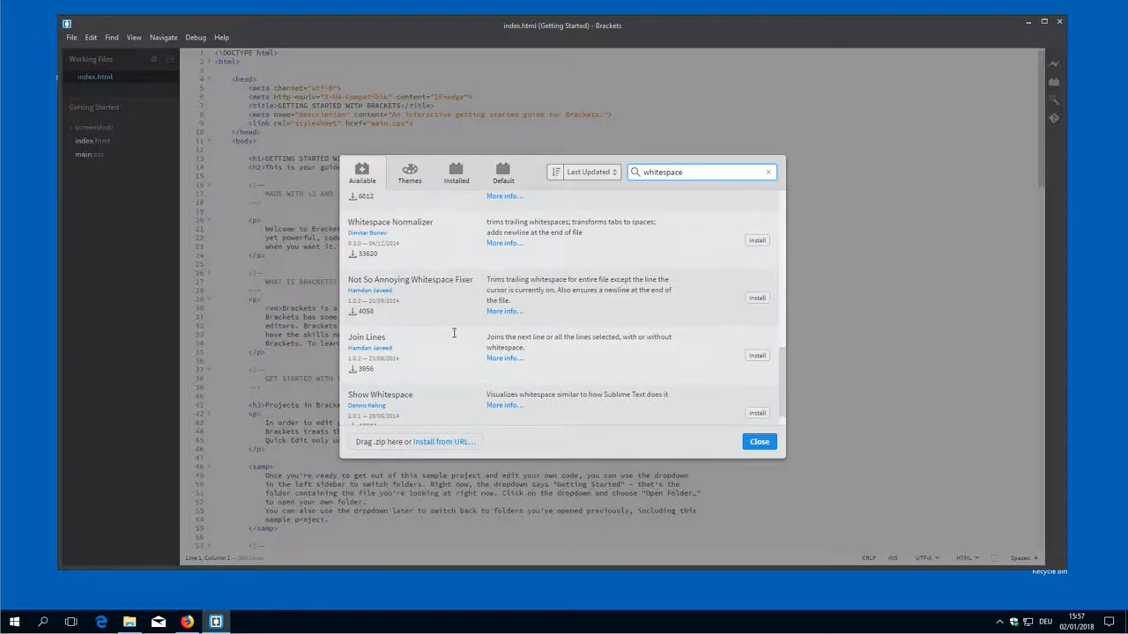
scroll("down", 3)
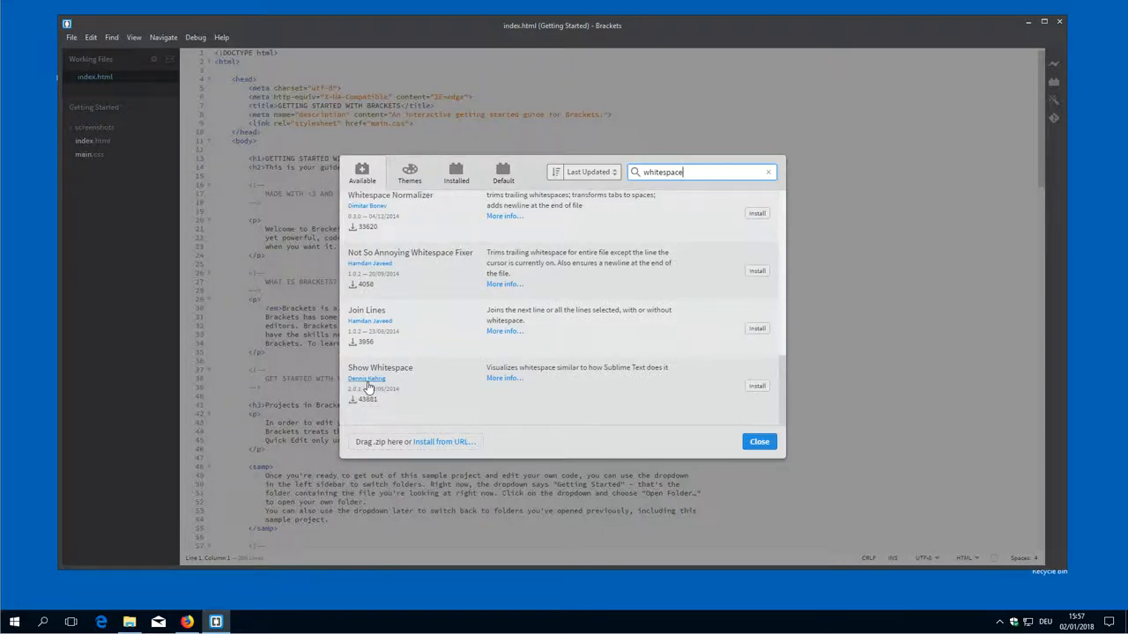
mouse_move(771, 391)
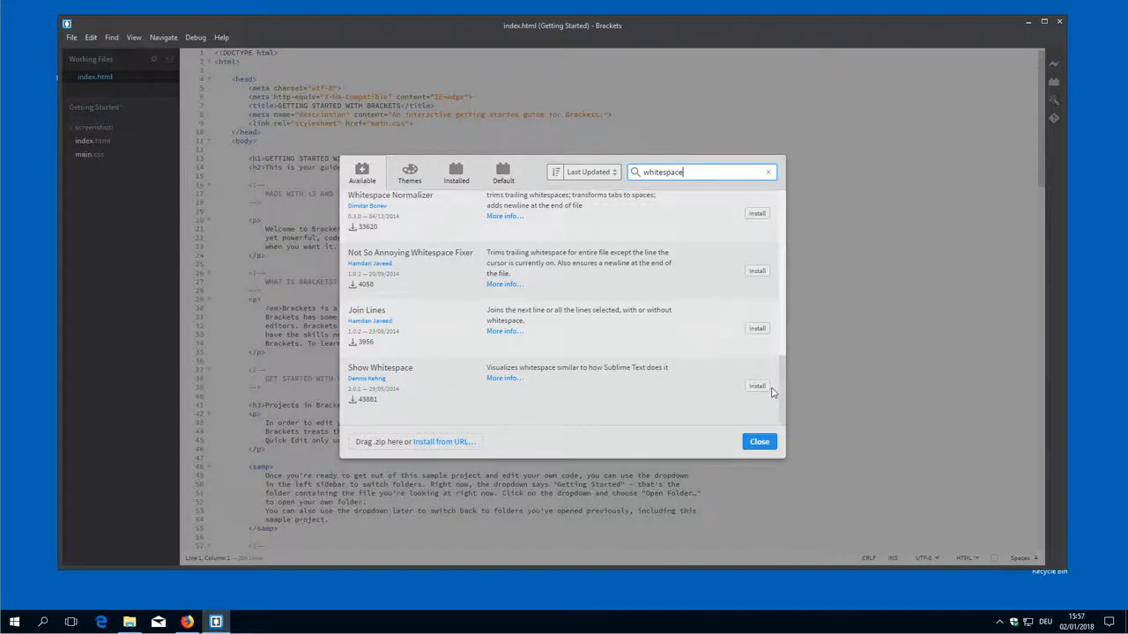
left_click(758, 386)
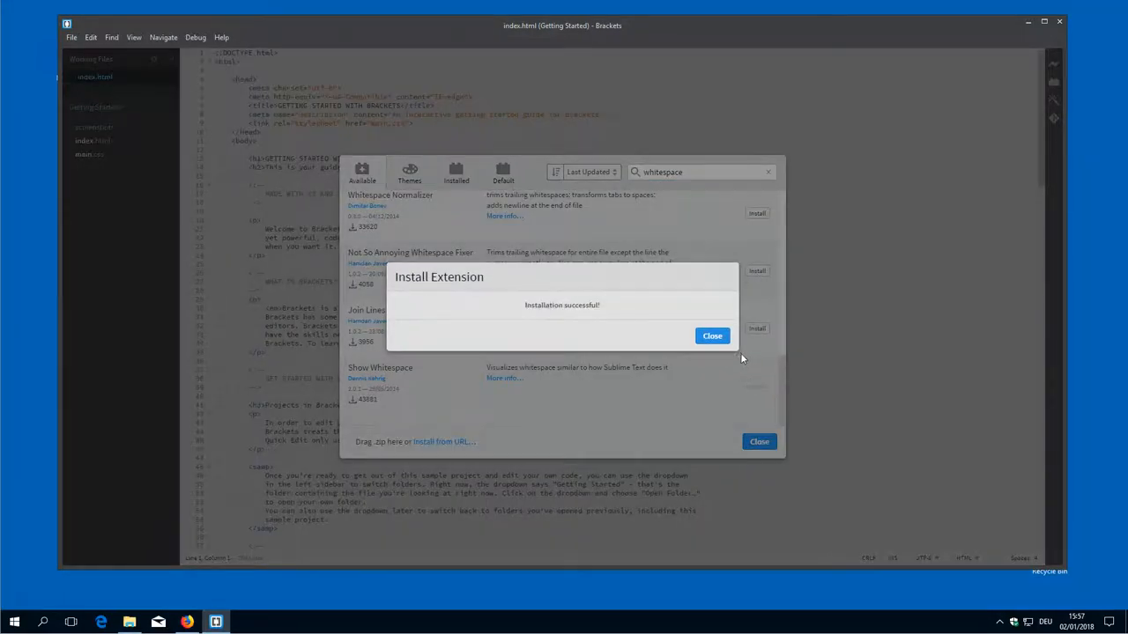
left_click(712, 334)
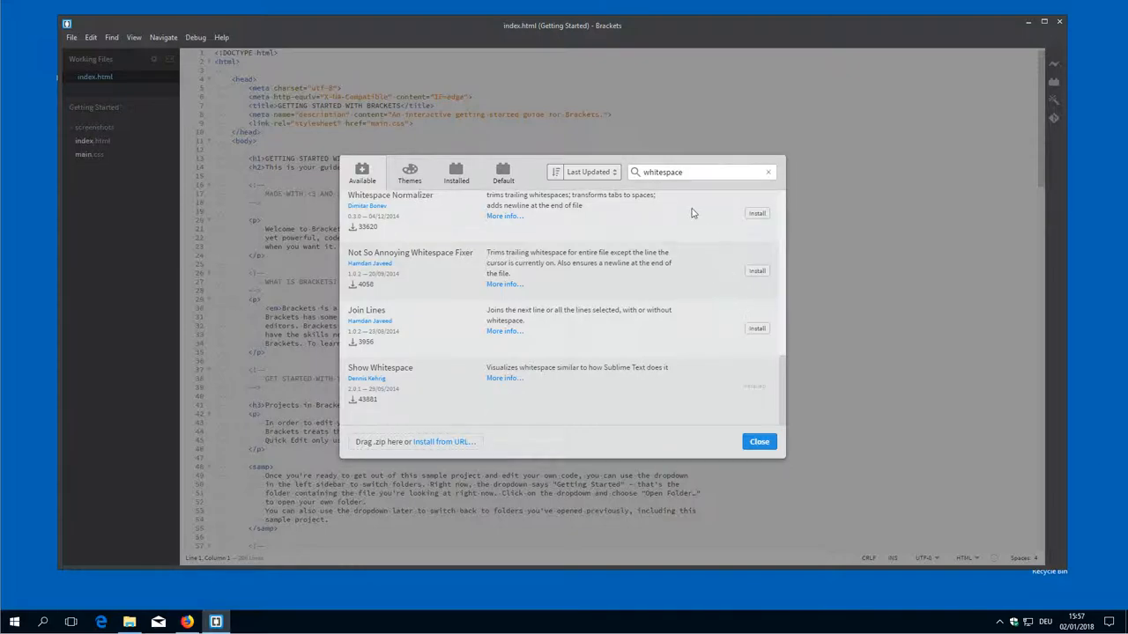
mouse_move(511, 389)
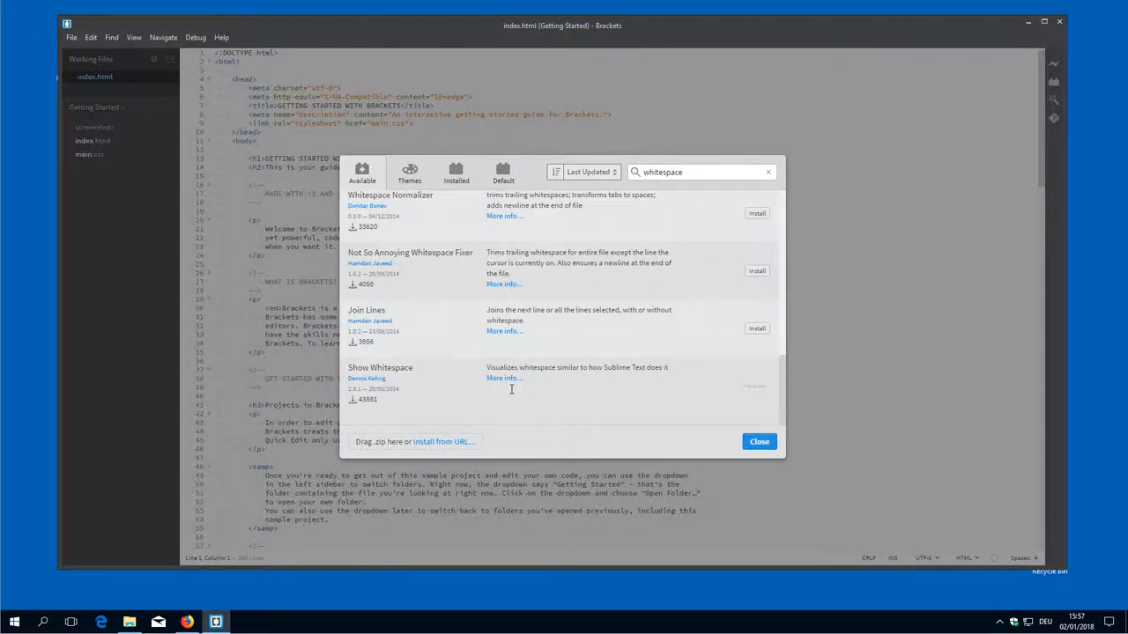
left_click(504, 377)
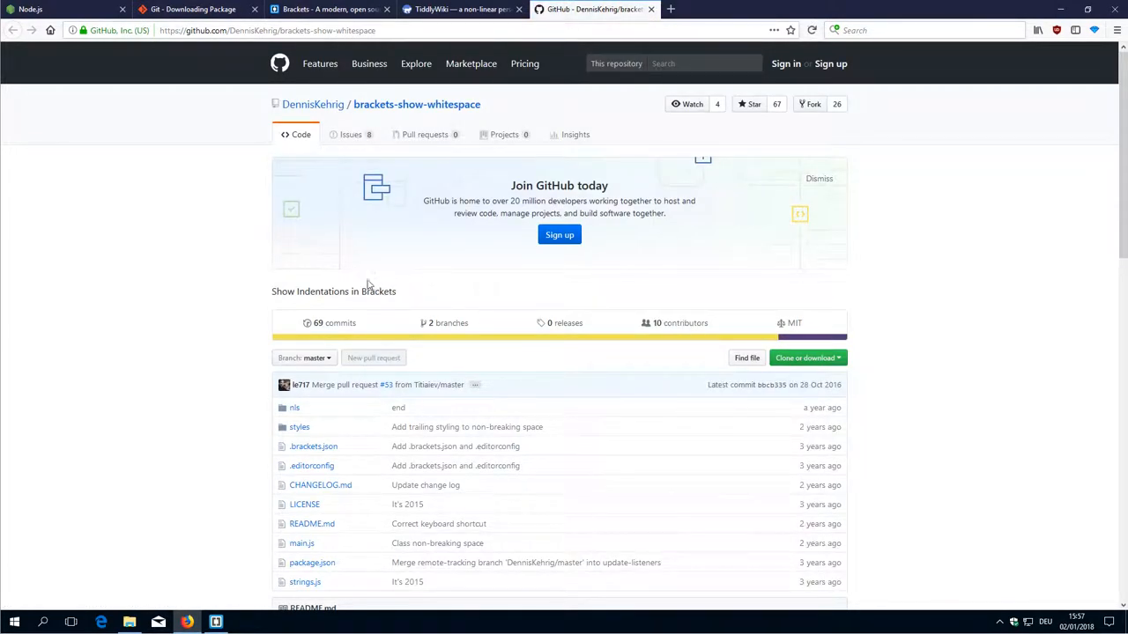
- Scroll through the Show Whitespace README's usage notes on GitHub
scroll("down", 3)
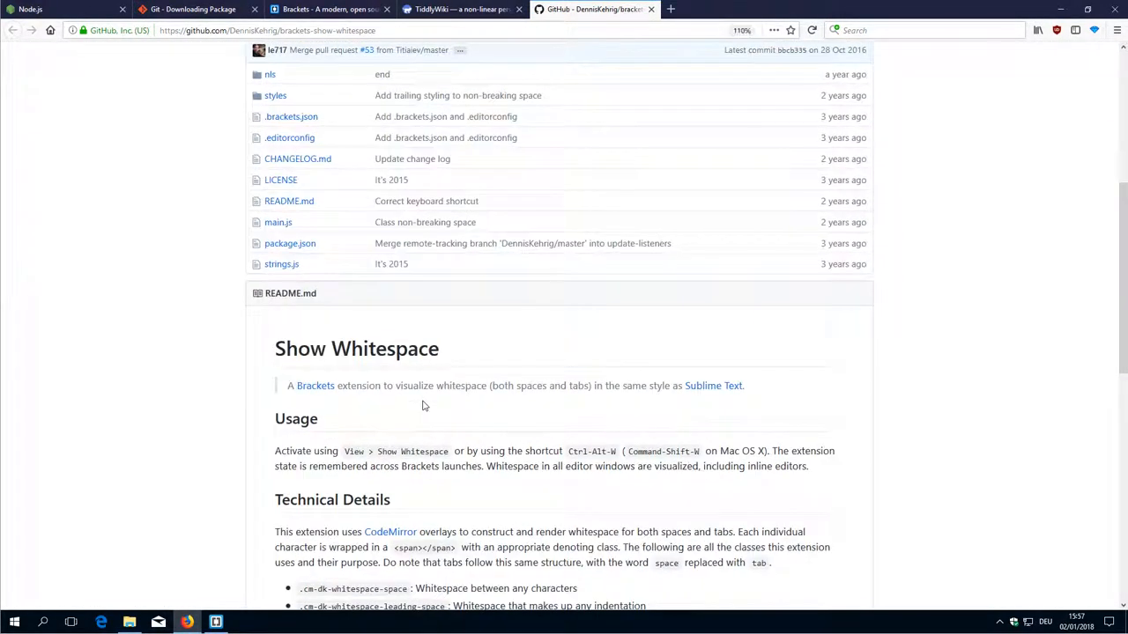
scroll("up", 3)
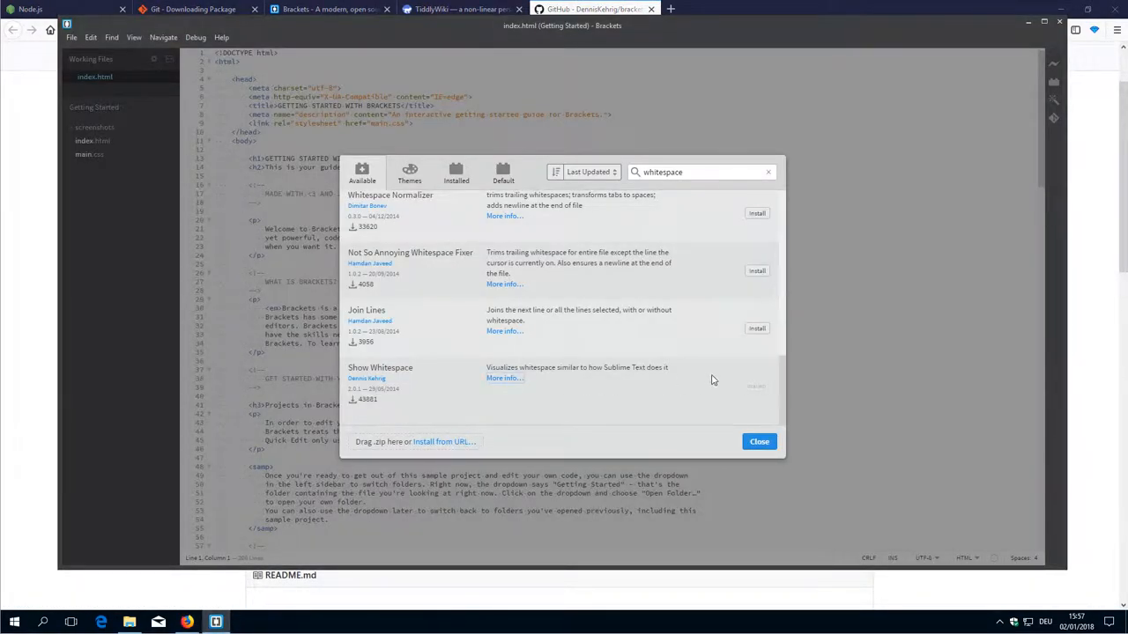
- Close the extension manager and peek at the language mode list without changing it
left_click(757, 441)
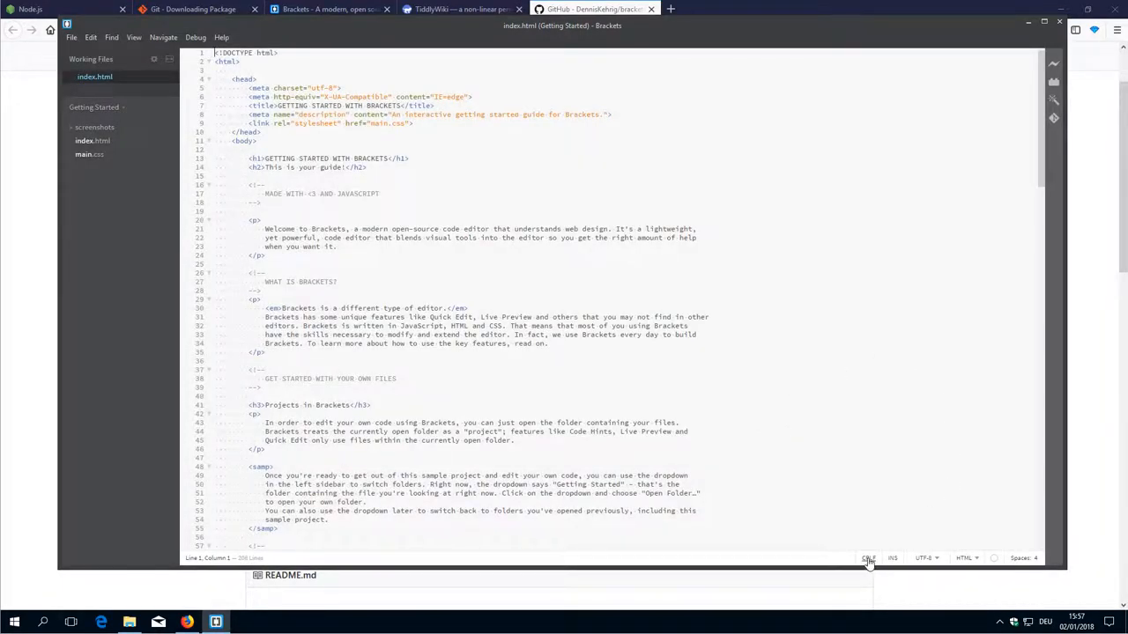
mouse_move(865, 560)
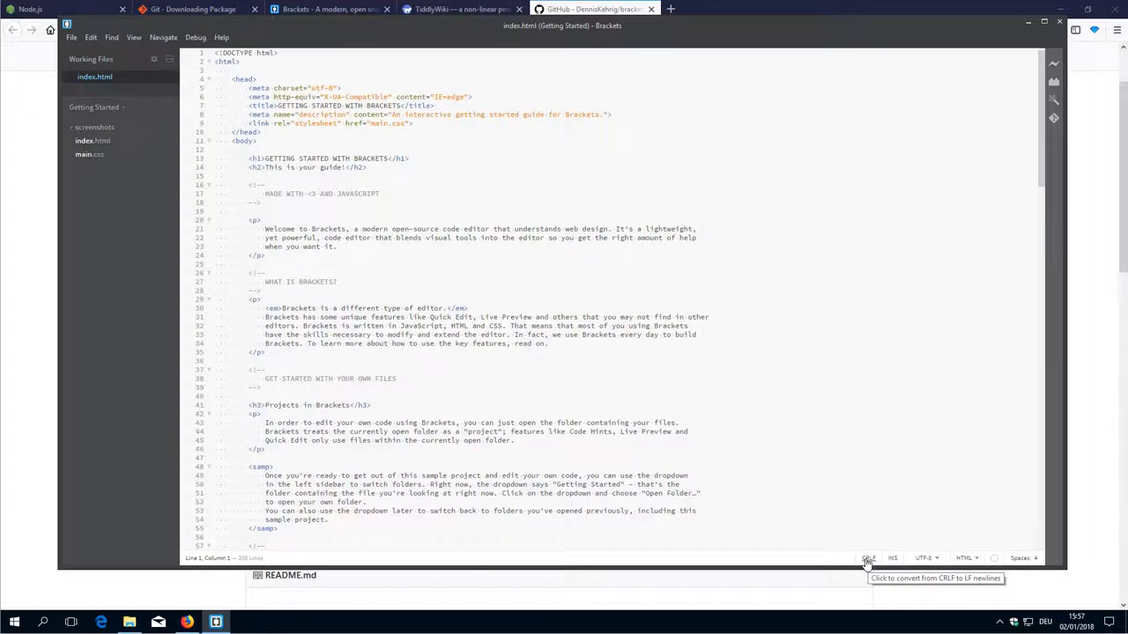
mouse_move(892, 557)
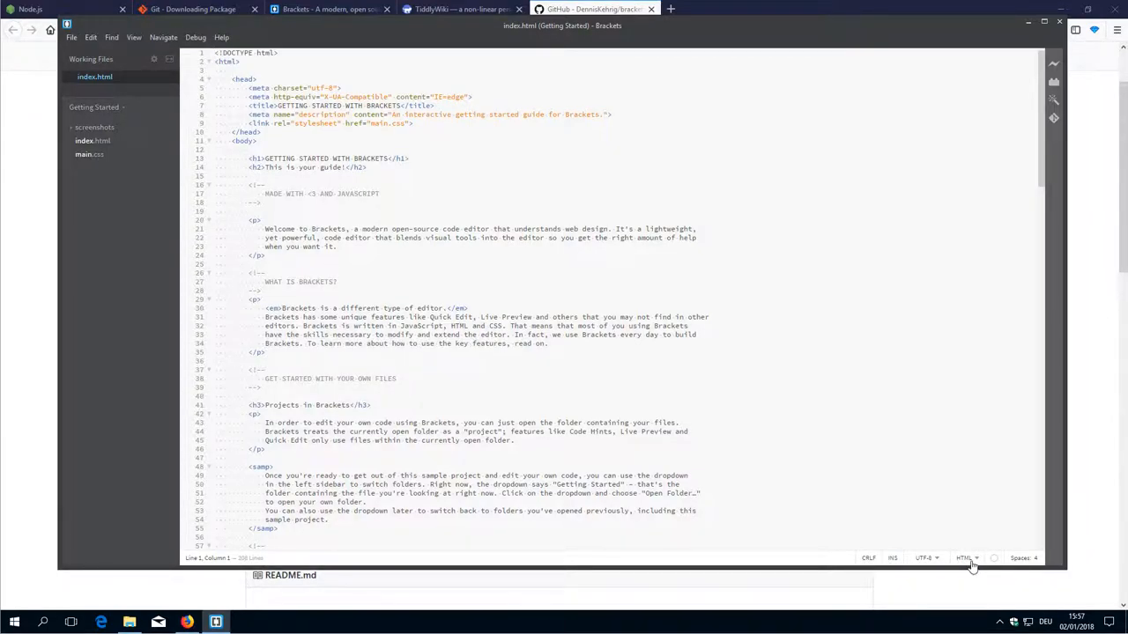
left_click(967, 559)
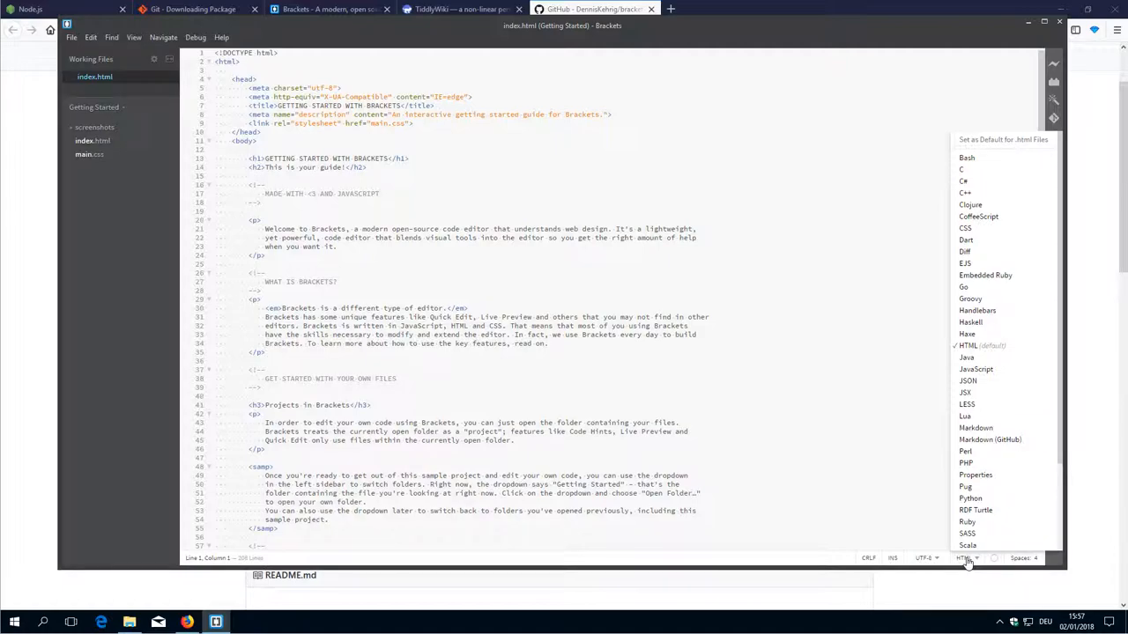
mouse_move(950, 483)
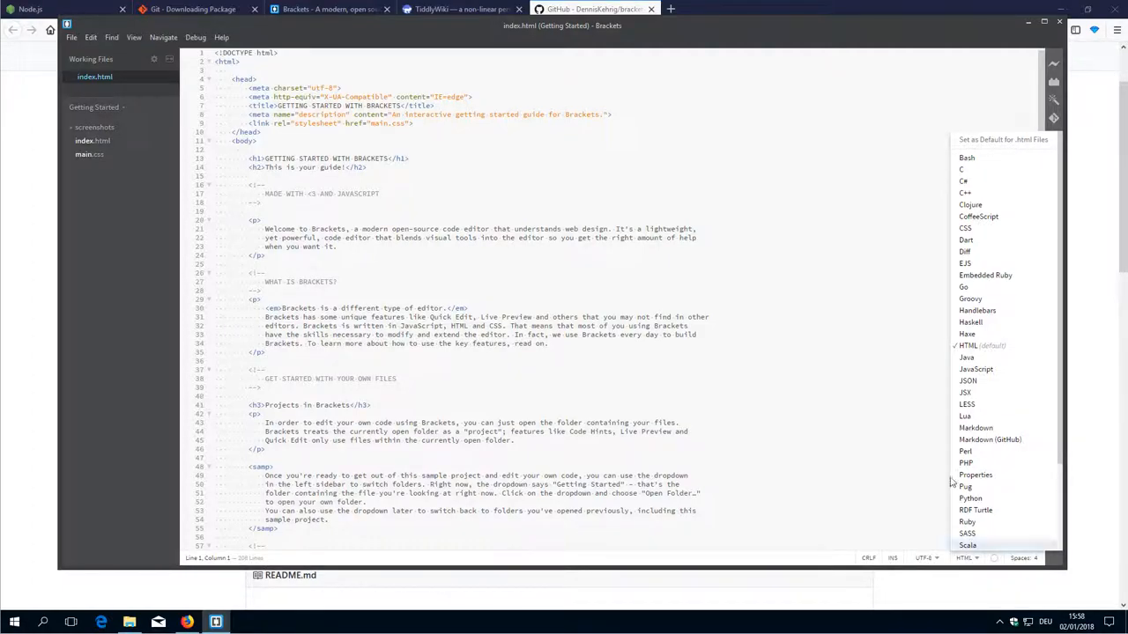
left_click(84, 155)
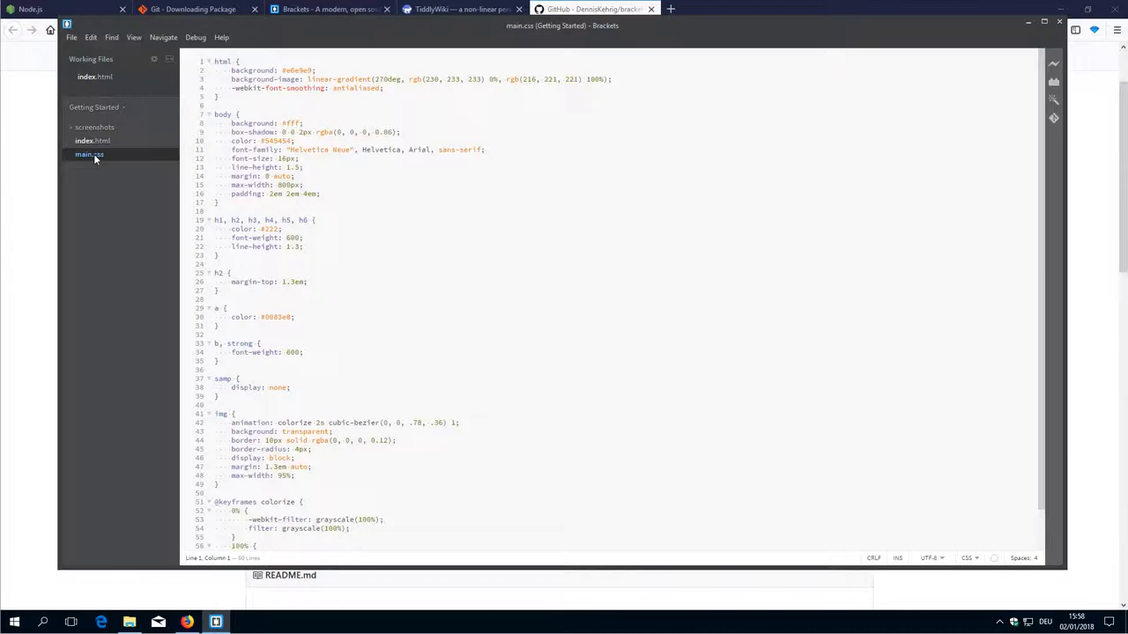
- Add trailing spaces after the link colour on line 30 of main.css, then delete them
left_click(278, 197)
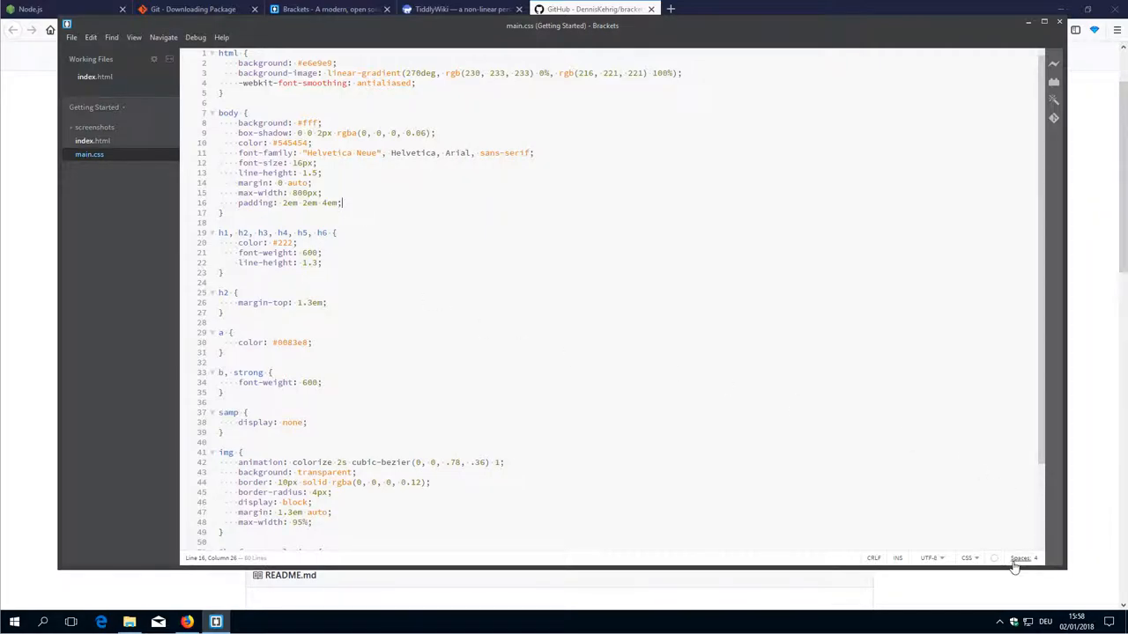
mouse_move(1015, 565)
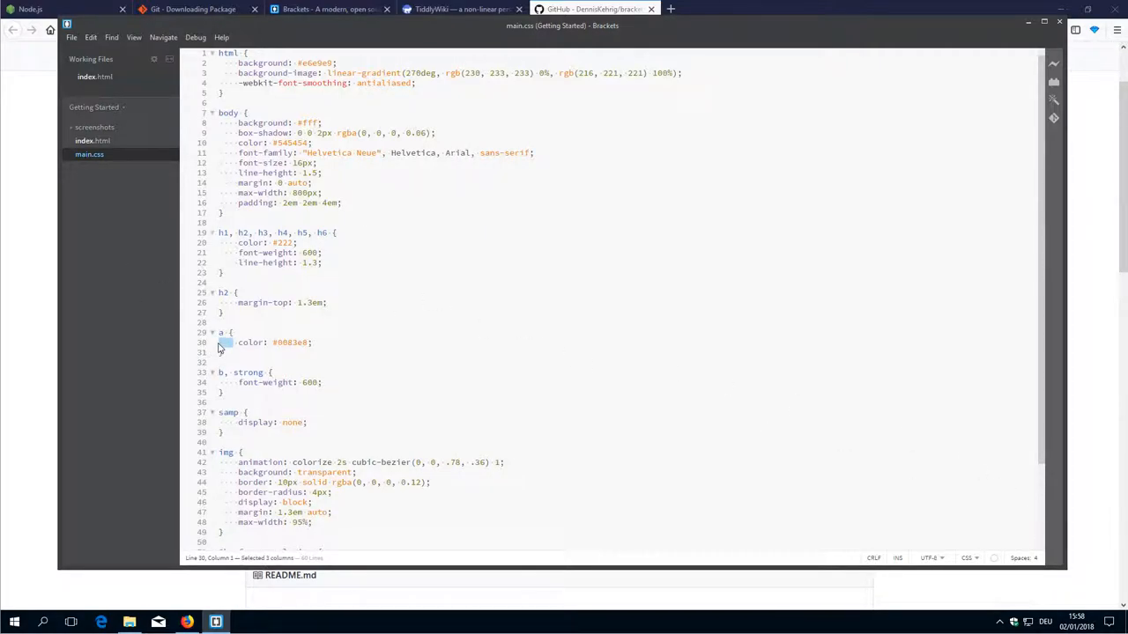
left_click(1023, 558)
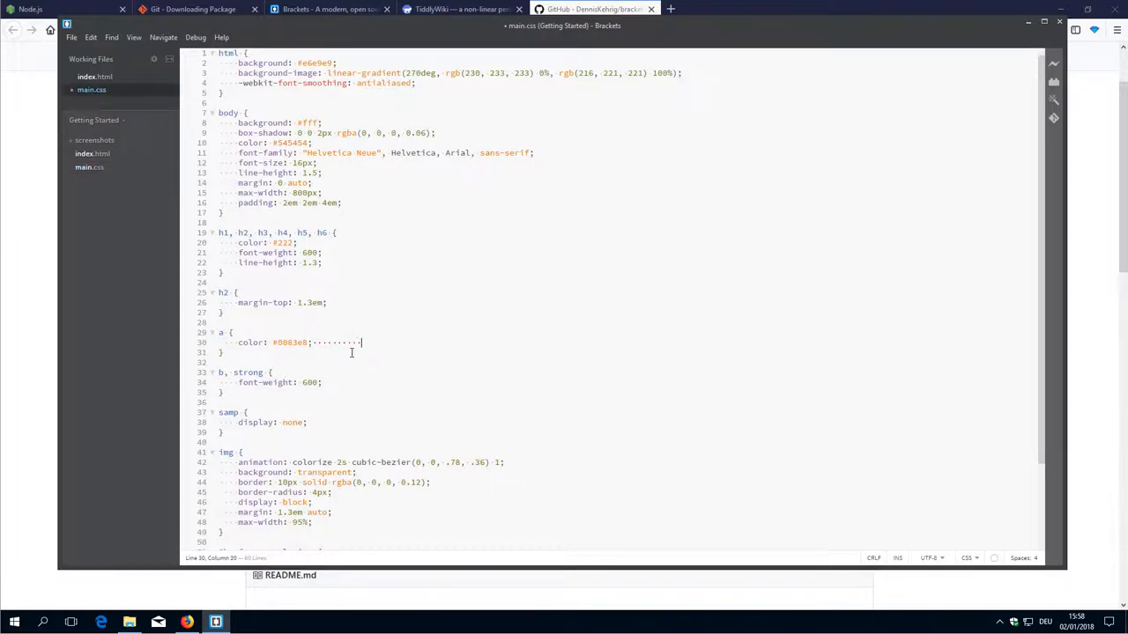
mouse_move(546, 393)
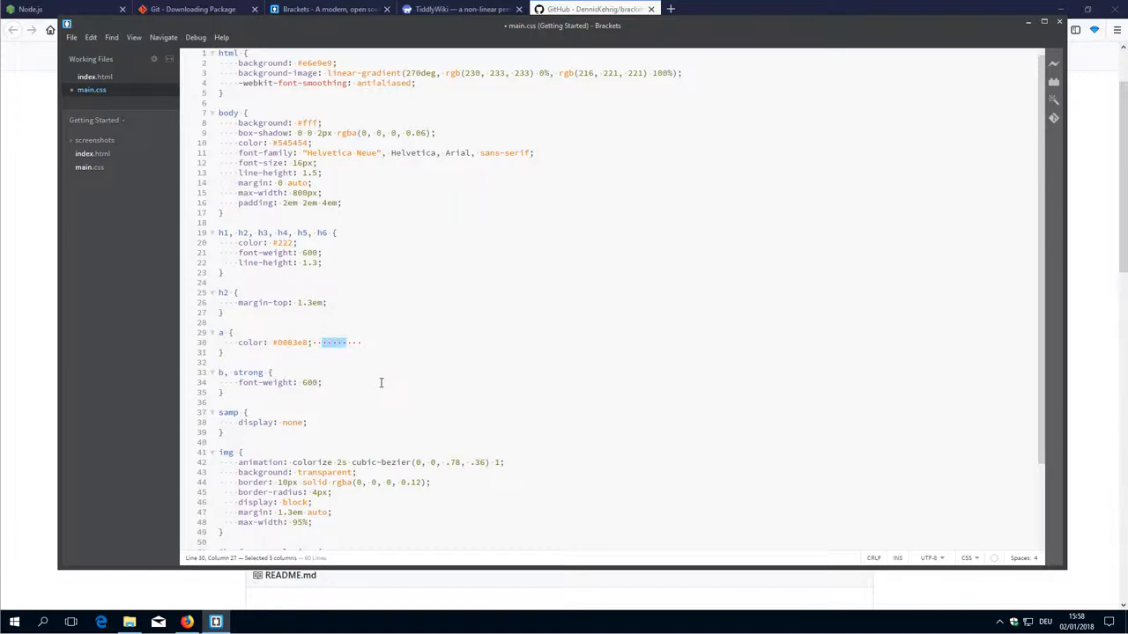
mouse_move(386, 373)
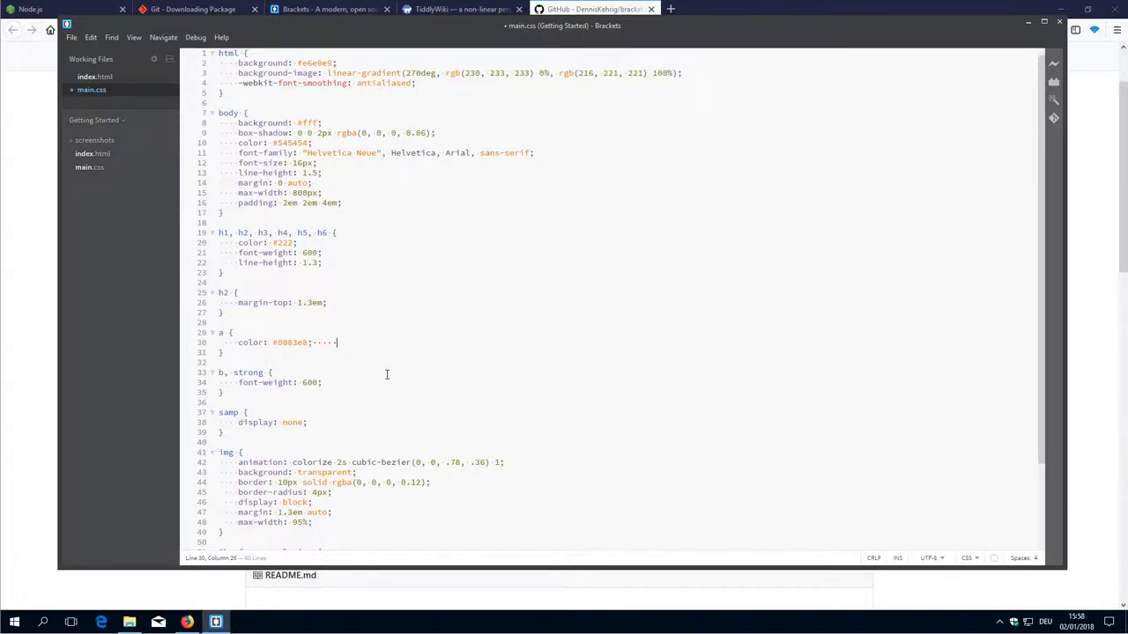
key("BackSpace")
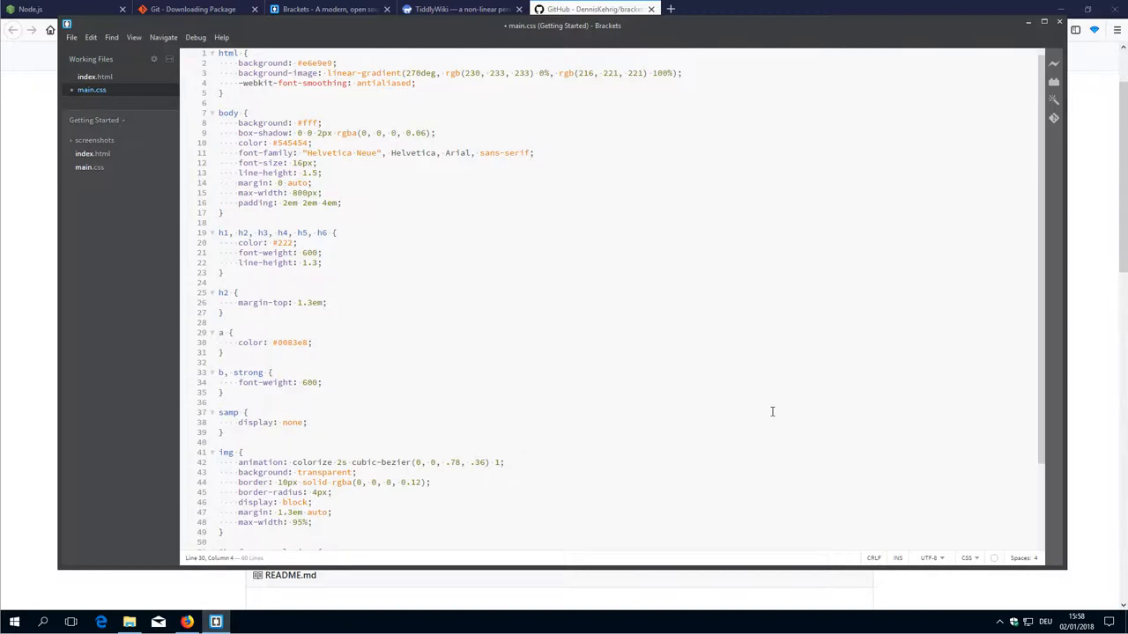
mouse_move(736, 389)
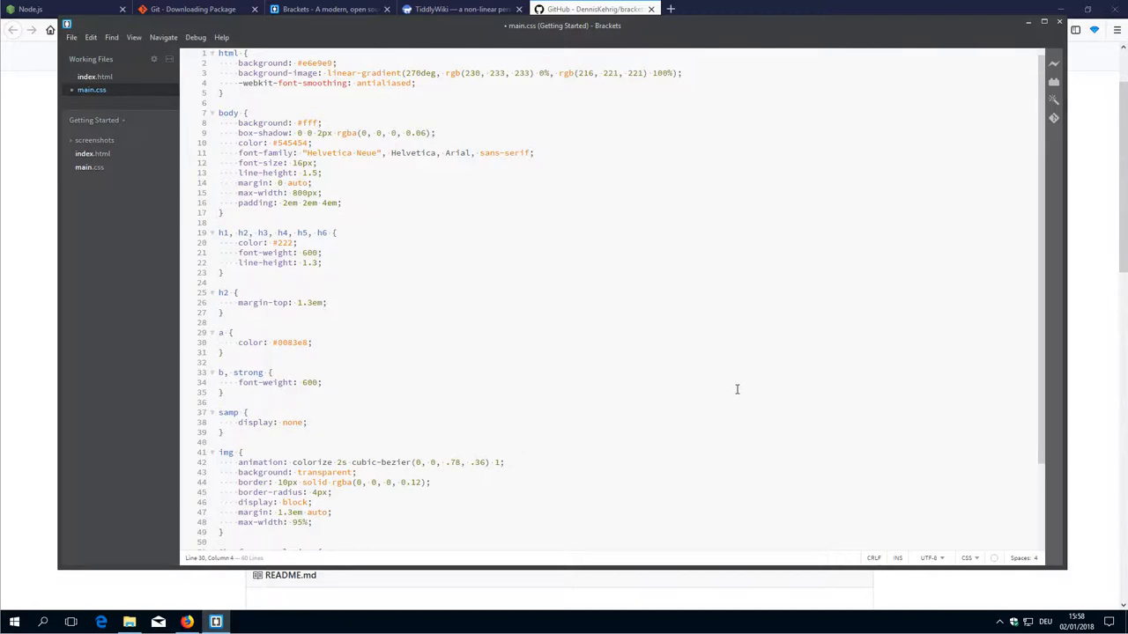
mouse_move(468, 32)
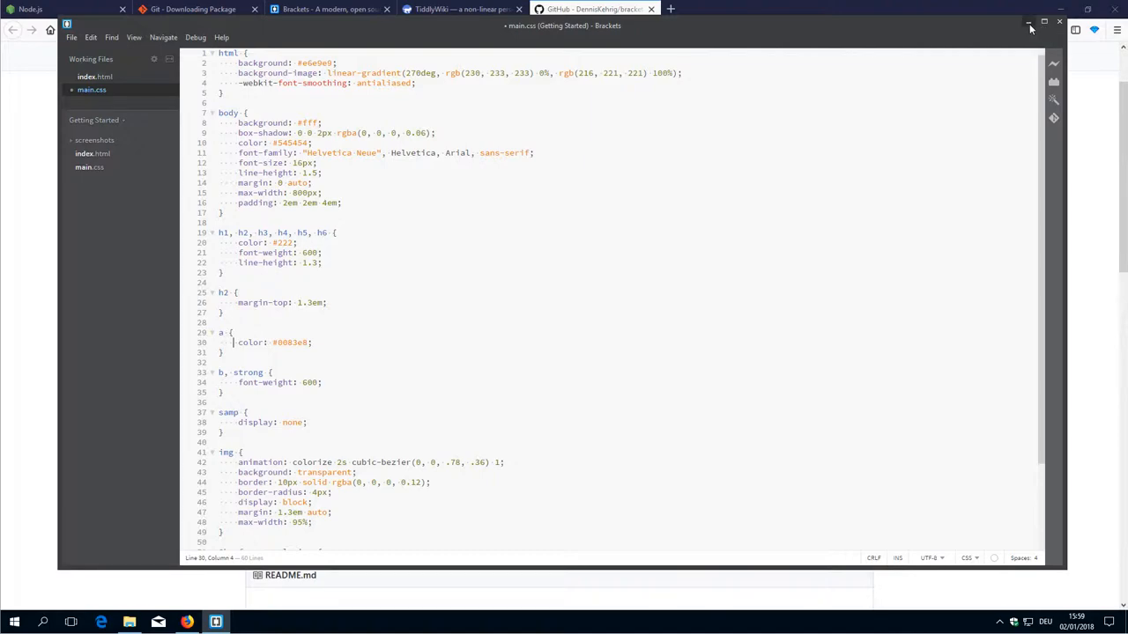
- Minimize Brackets, search GitHub for 'tiddlywiki5' and open Jermolene/TiddlyWiki5
left_click(592, 9)
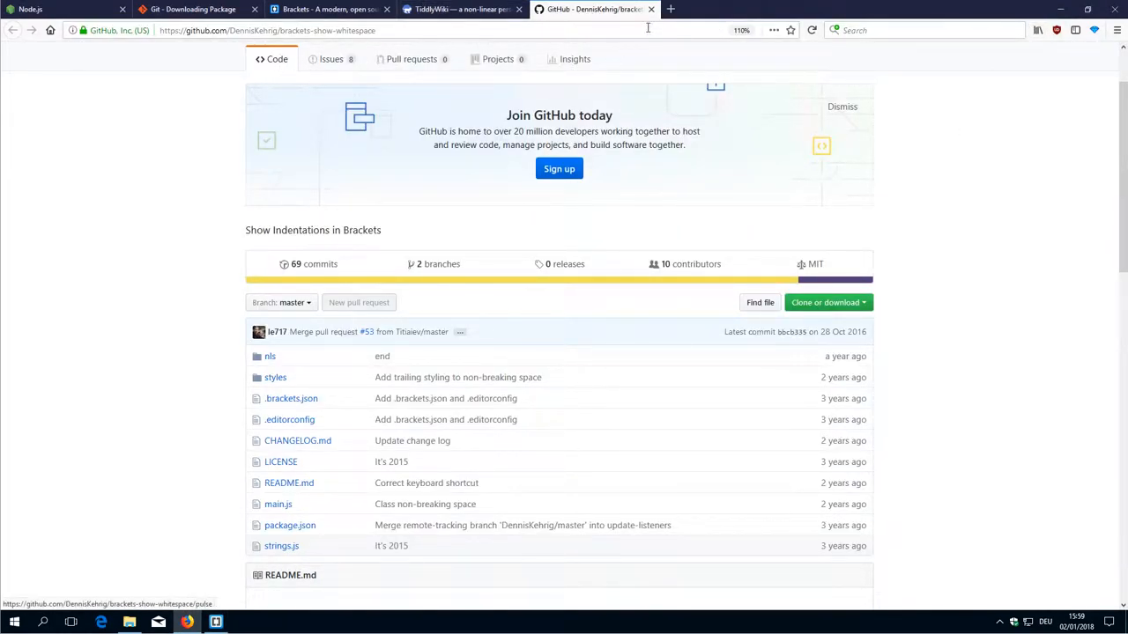
mouse_move(331, 60)
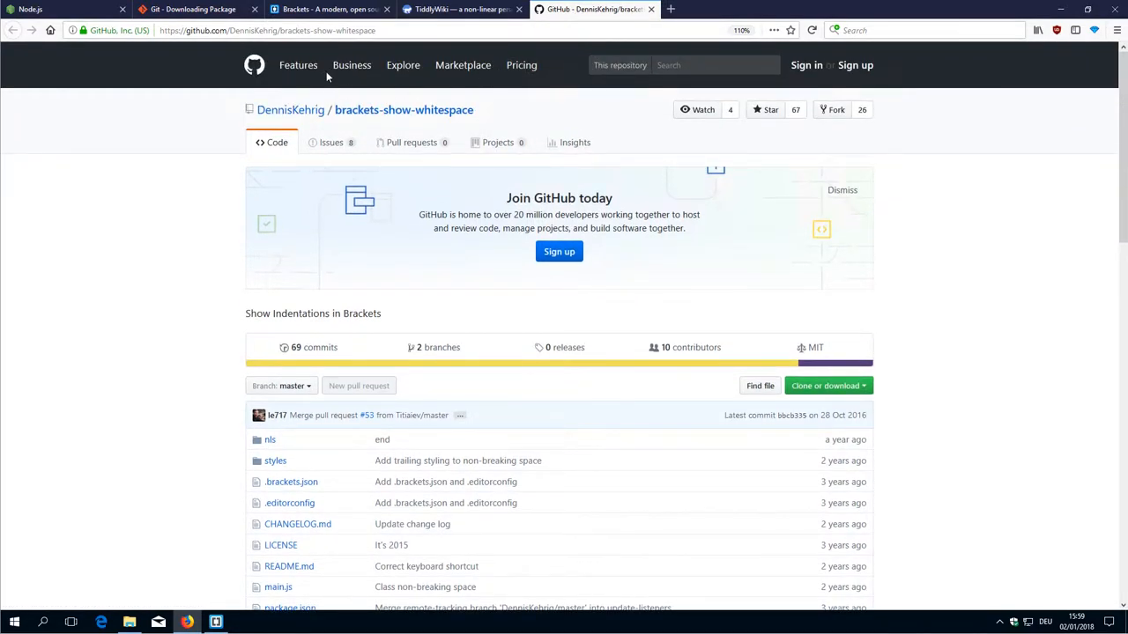
mouse_move(280, 66)
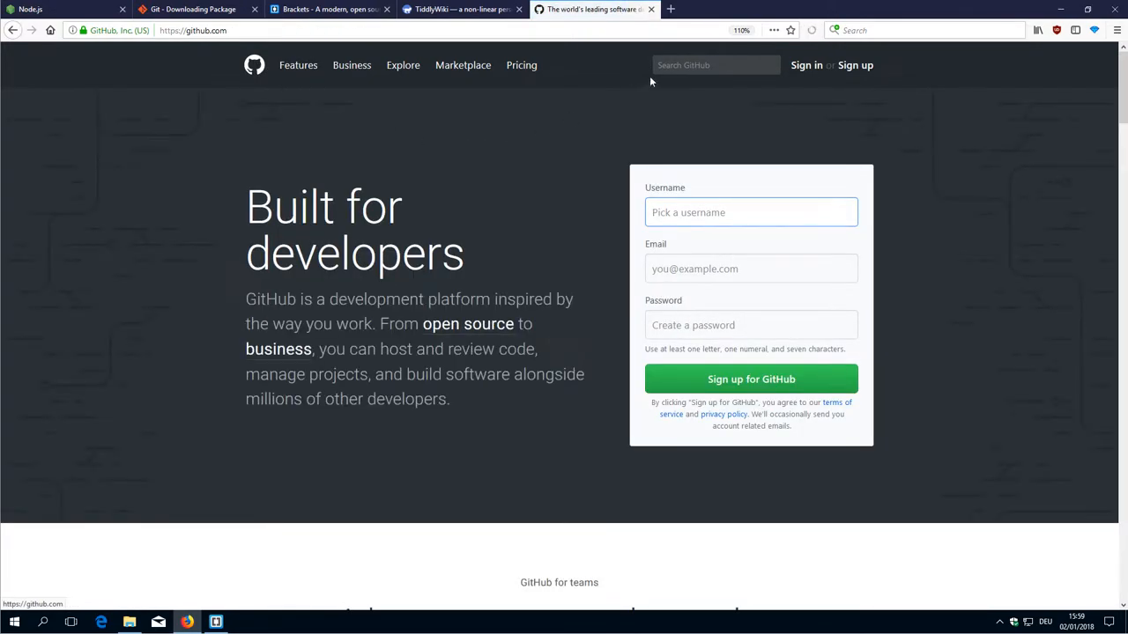
type("tiddlywiki5")
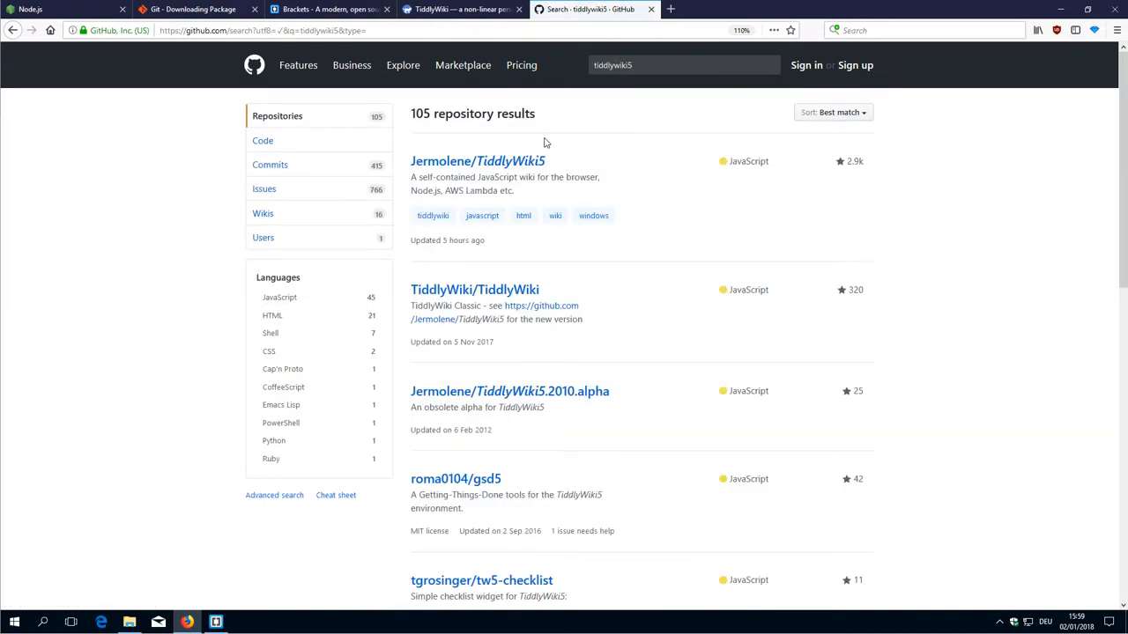
left_click(476, 162)
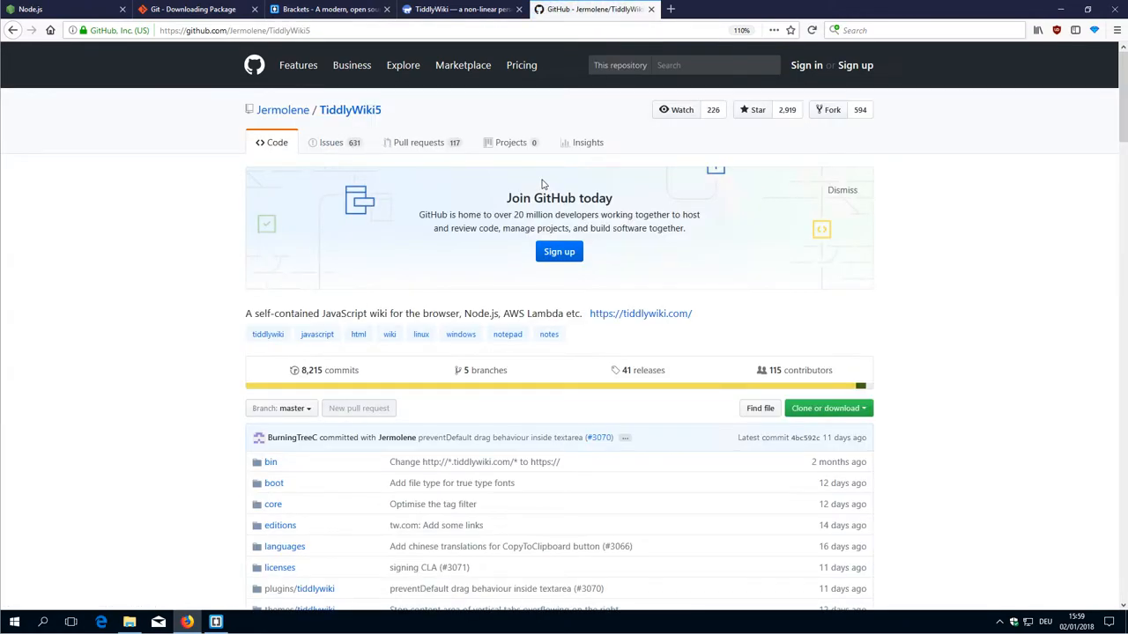
mouse_move(778, 353)
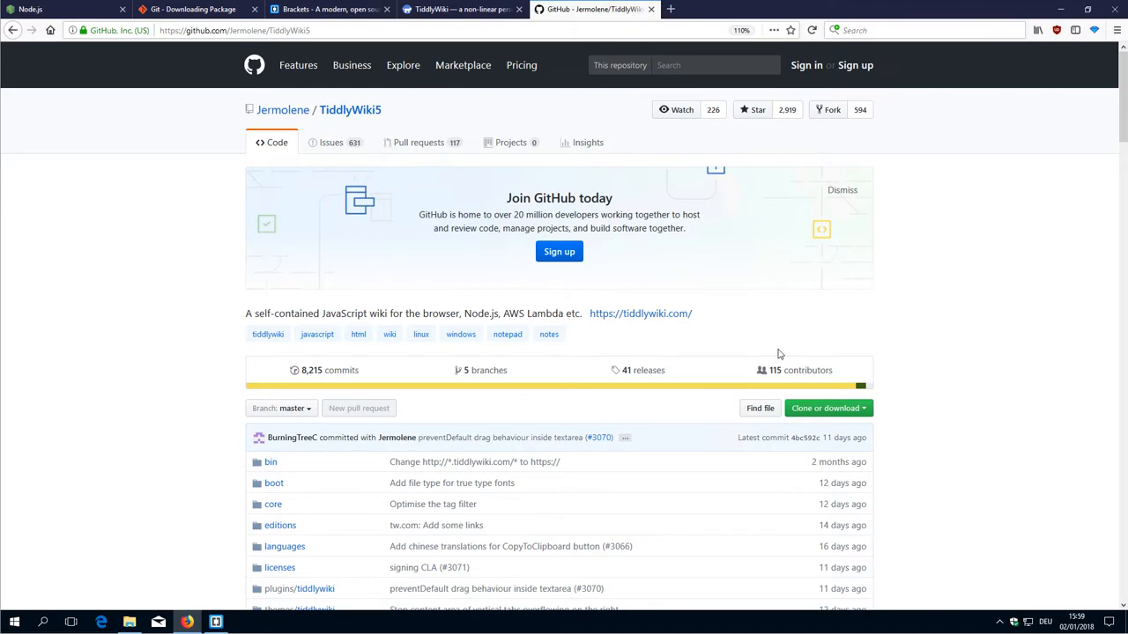
mouse_move(984, 208)
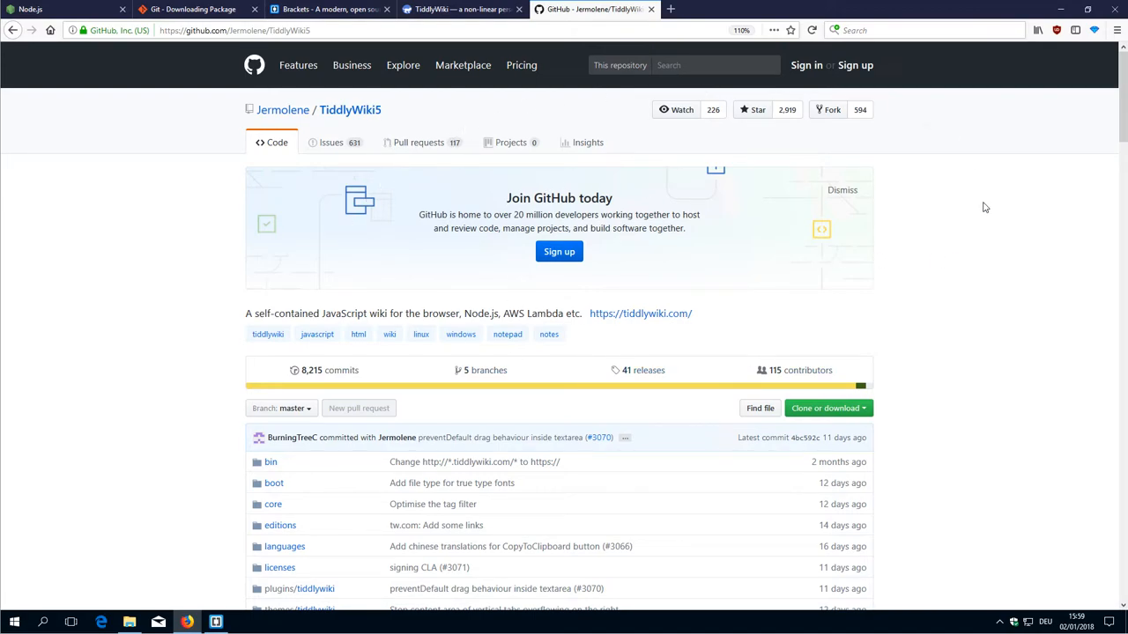
mouse_move(884, 180)
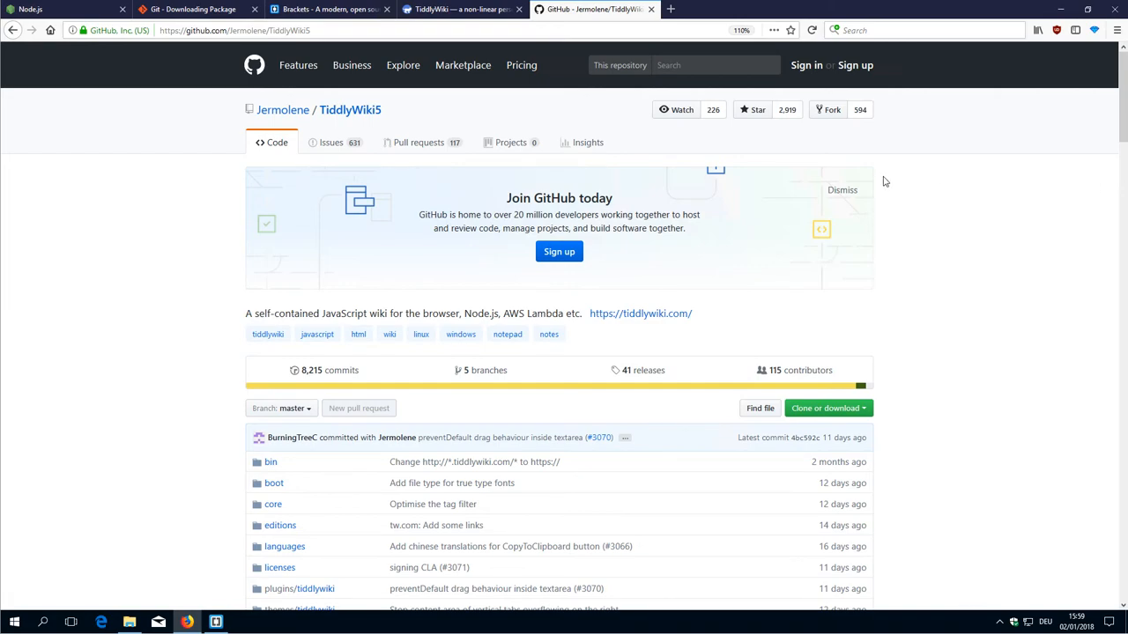